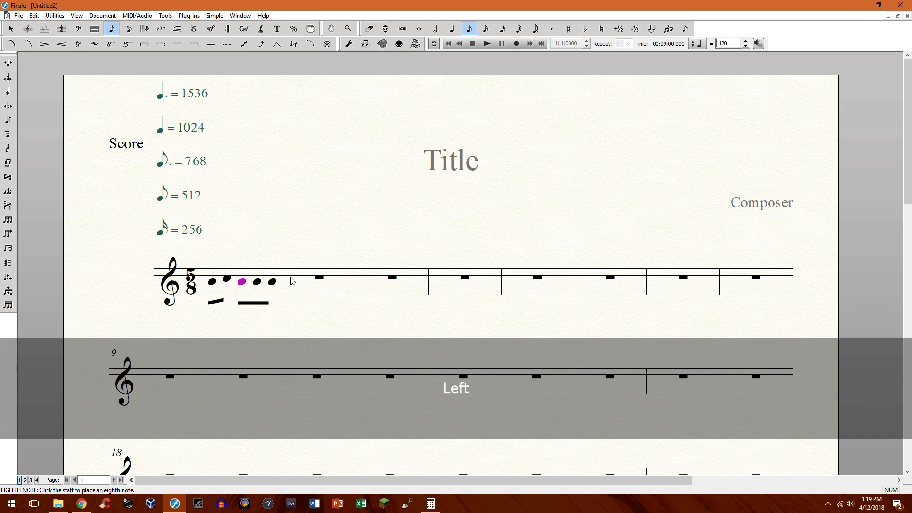
Step: Rebeam the five eighth notes in measure 1 as three plus two
left_click(211, 285)
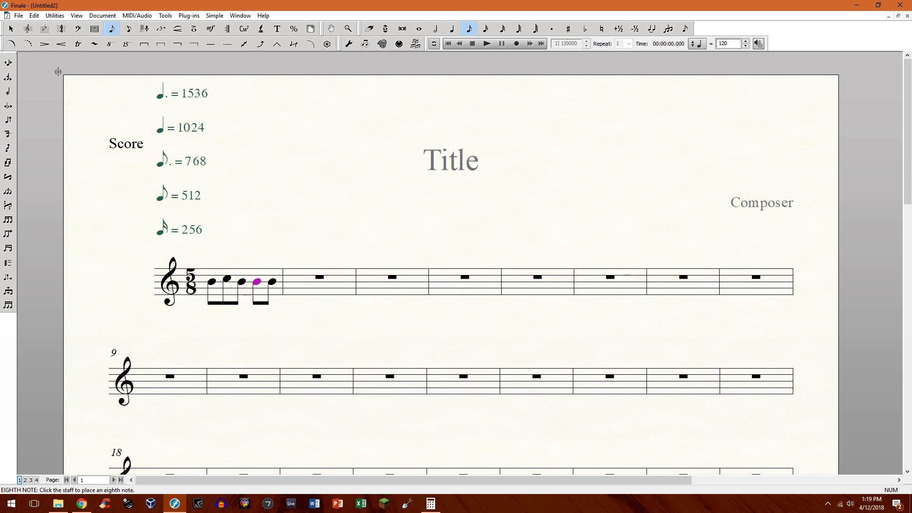
left_click(94, 29)
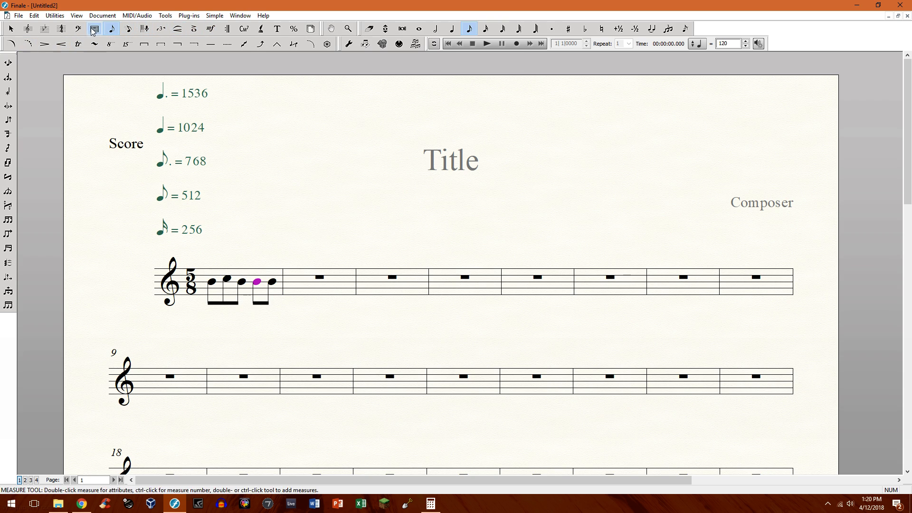
Step: Browse the preset time signature menu for measure 2
left_click(61, 28)
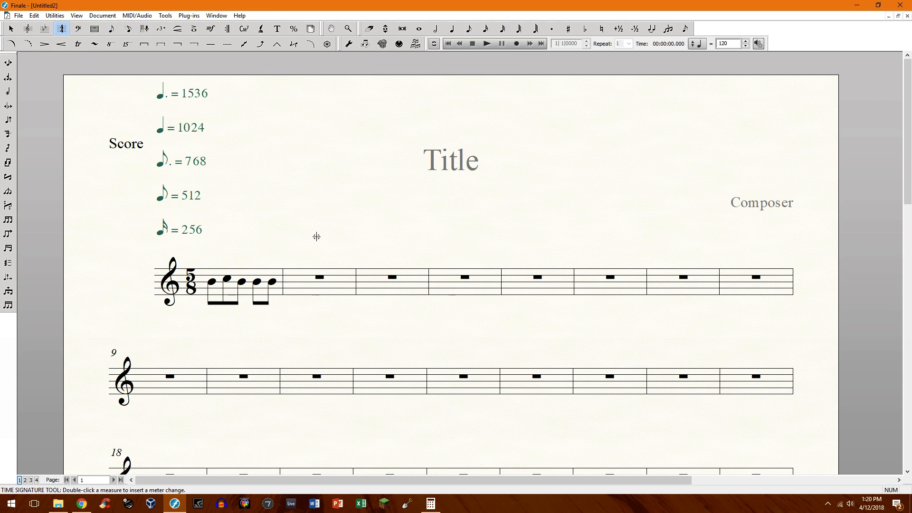
left_click(318, 277)
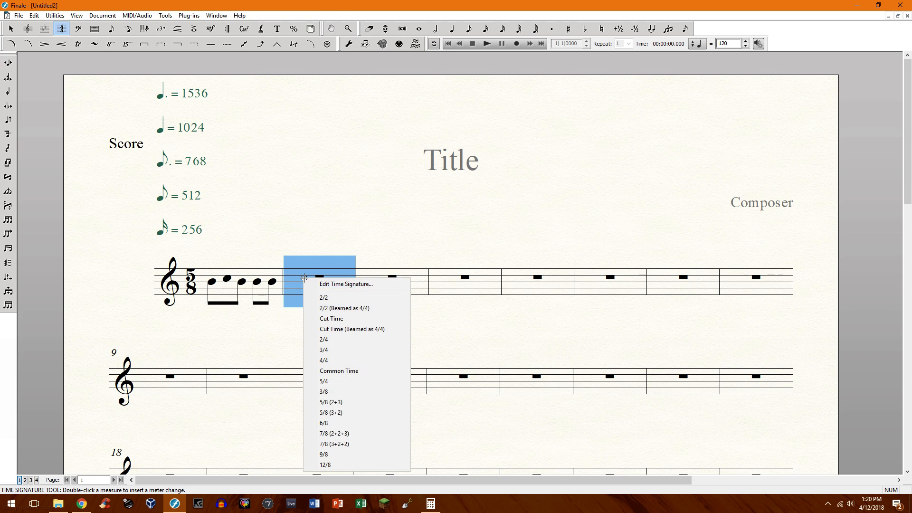
mouse_move(344, 308)
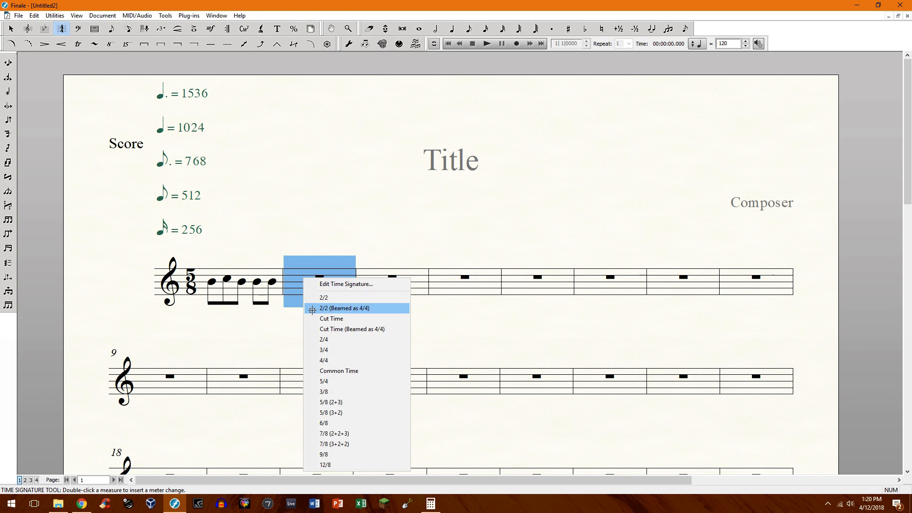
mouse_move(331, 401)
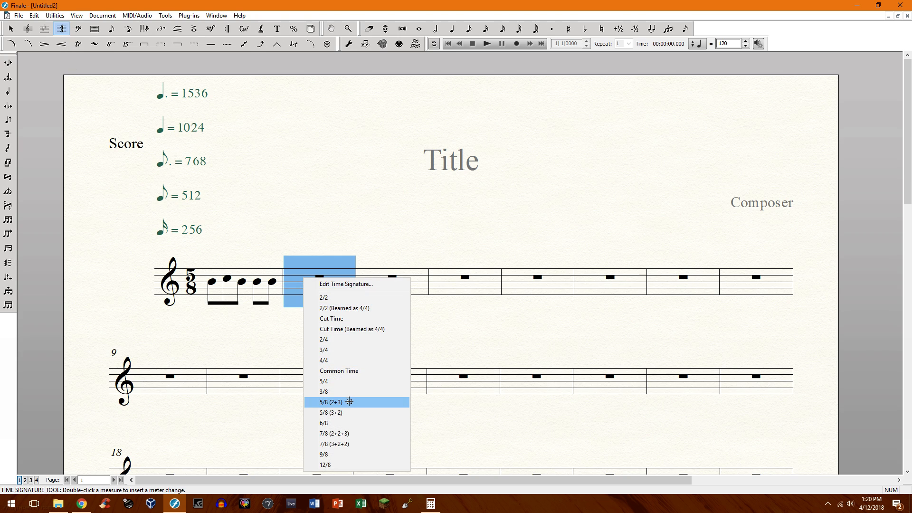
mouse_move(334, 434)
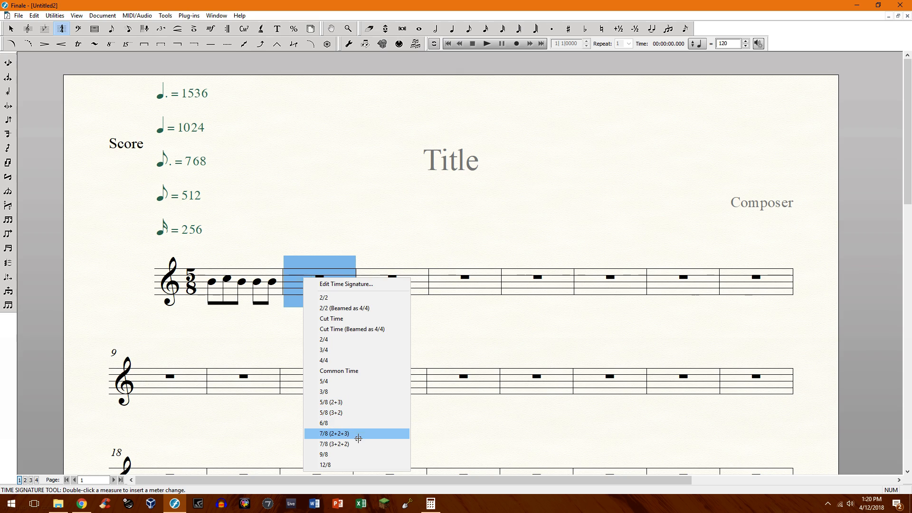
mouse_move(358, 443)
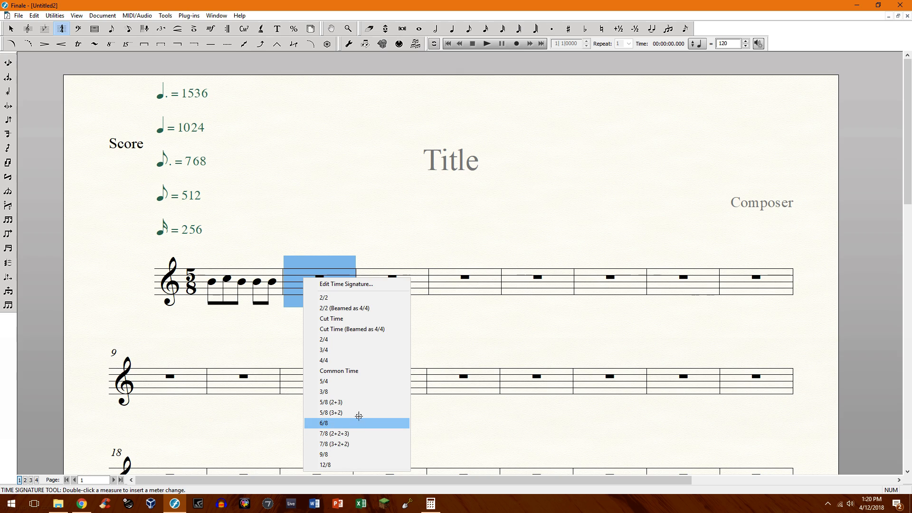
mouse_move(357, 402)
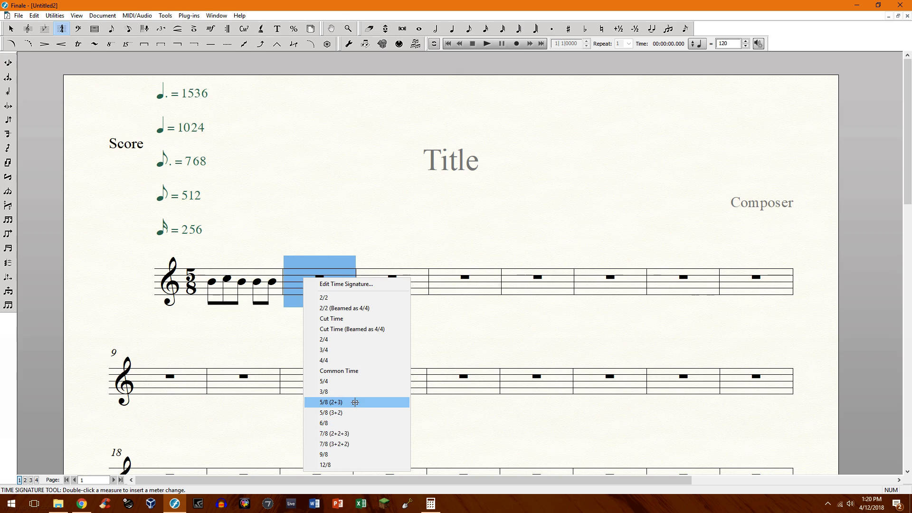
mouse_move(330, 412)
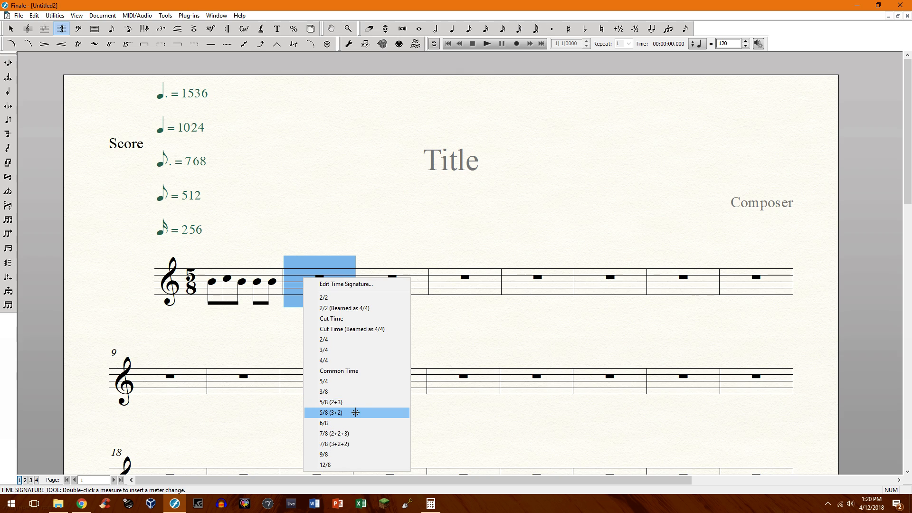
mouse_move(353, 402)
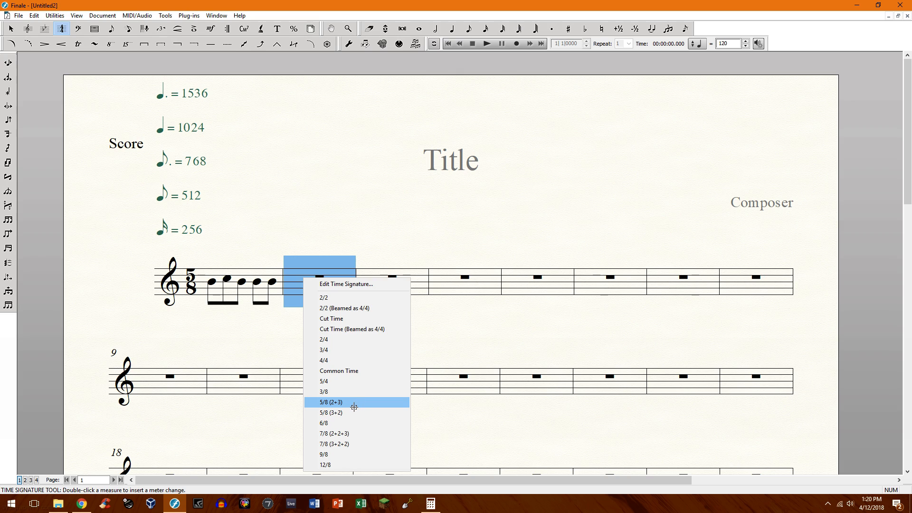
mouse_move(353, 412)
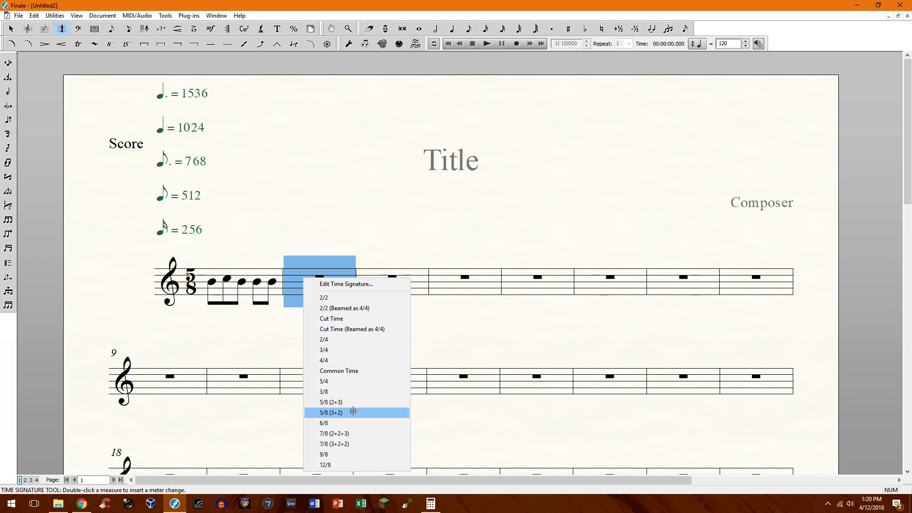
mouse_move(357, 308)
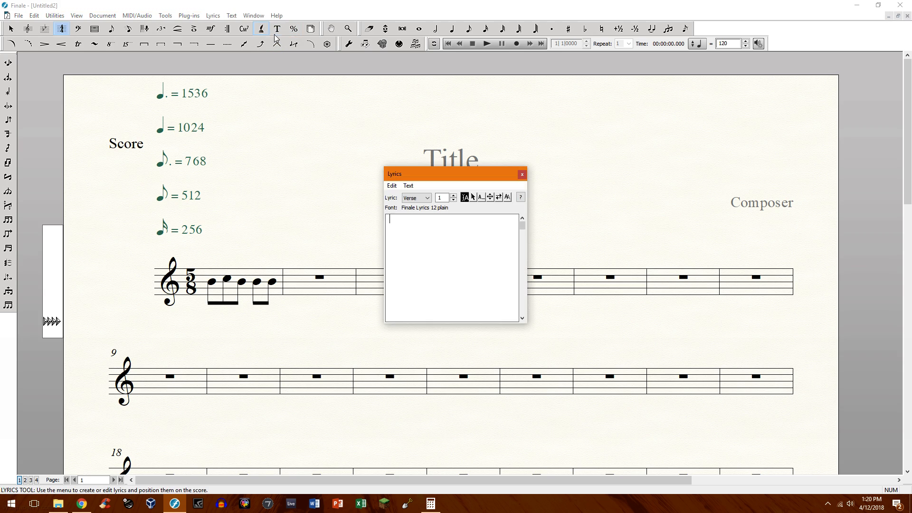
Step: Add a '2+3+2+2' text block above the staff and show measure 3's preset meters
left_click(278, 29)
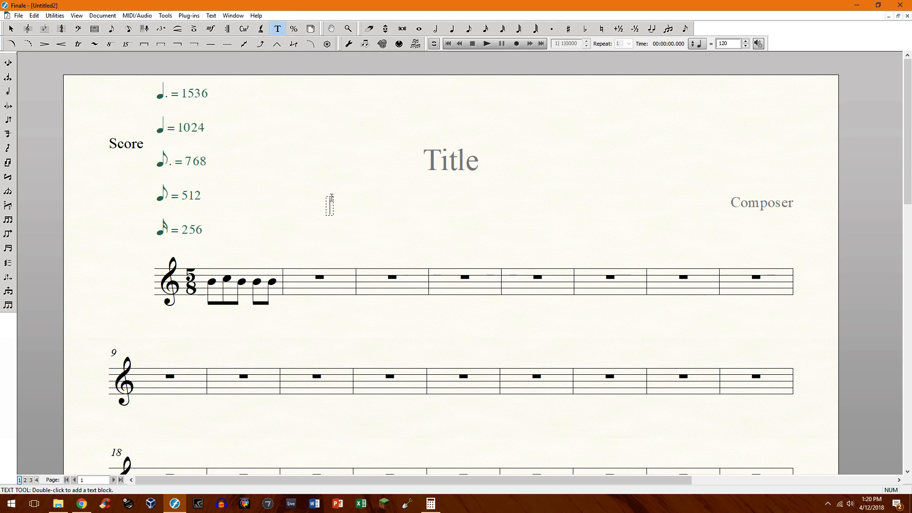
type("2")
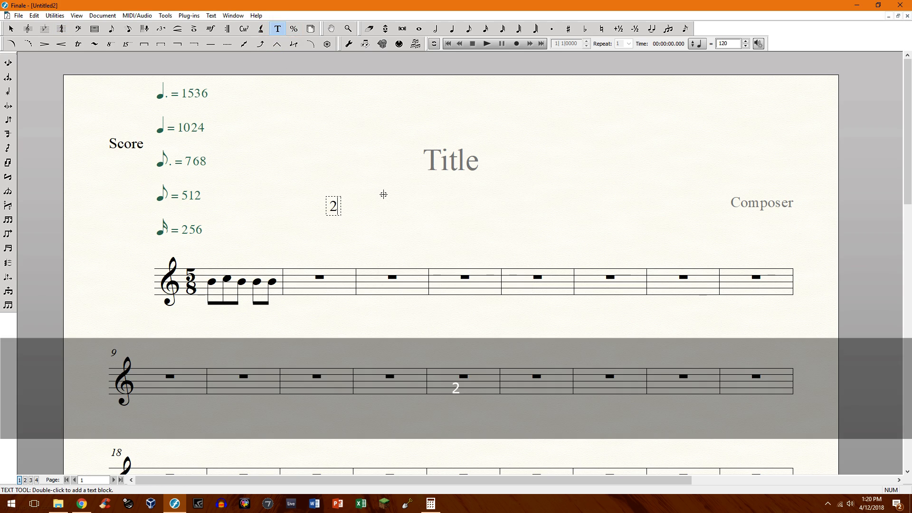
type("+3+2+2")
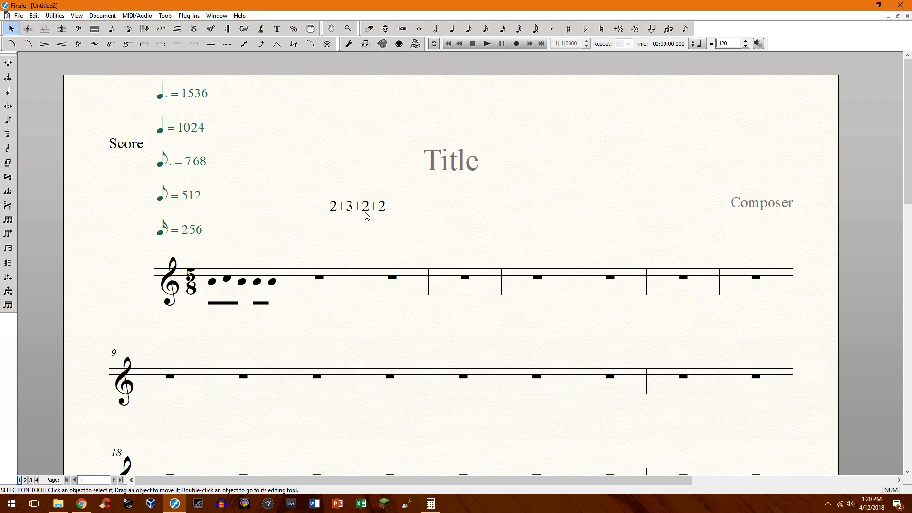
mouse_move(361, 267)
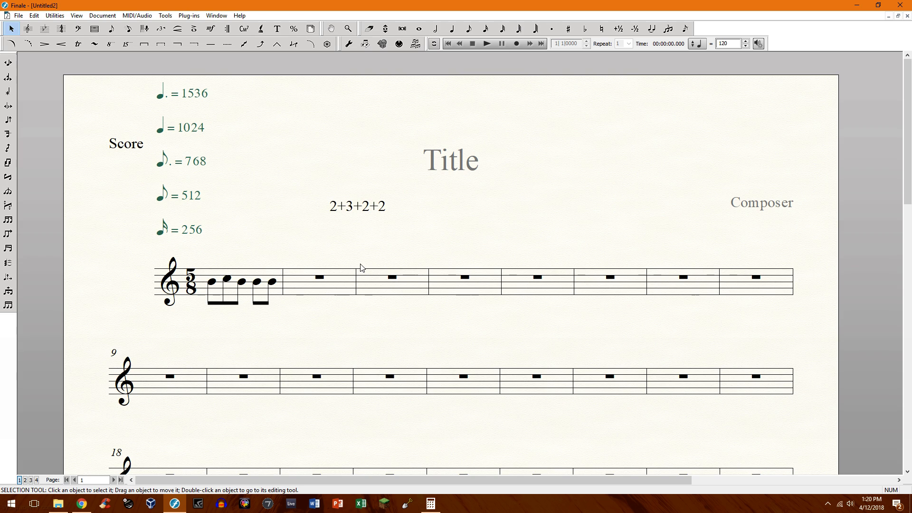
left_click(77, 29)
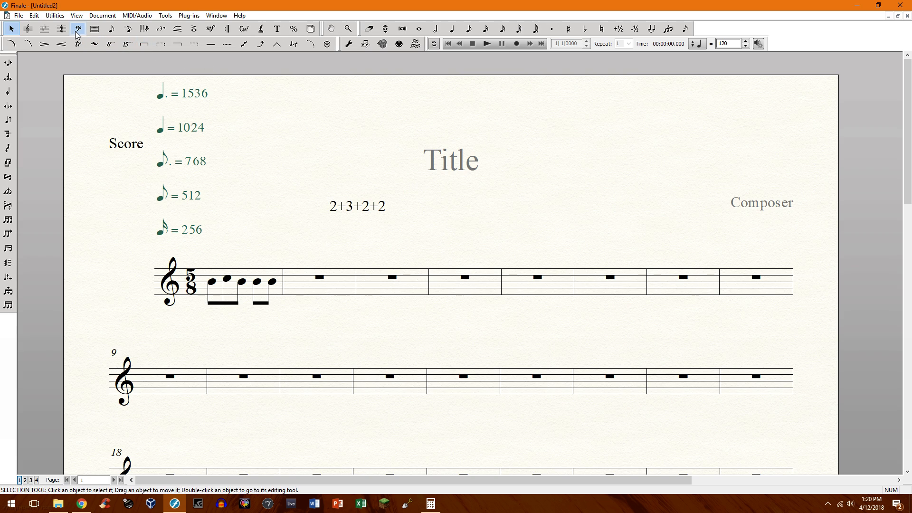
left_click(61, 29)
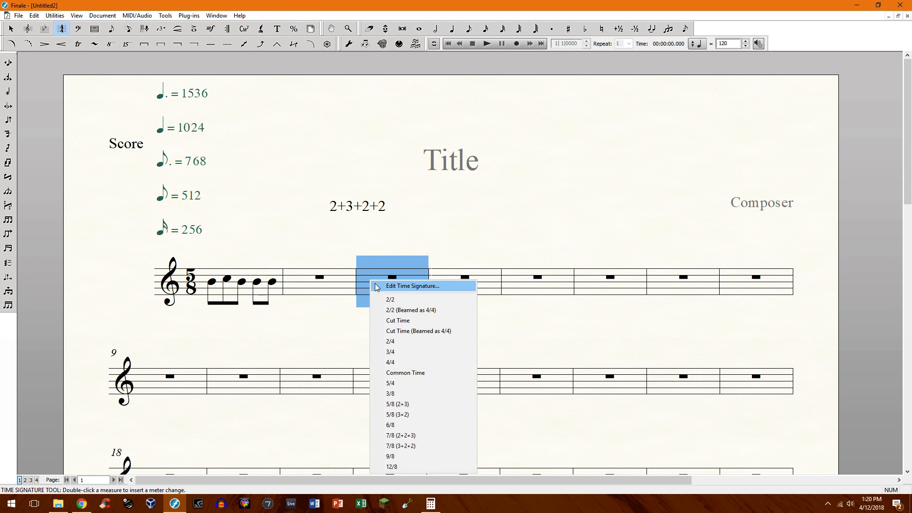
Step: Open measure 3's expanded time signature dialog with 'Use a Different Time Signature for Display' checked
left_click(412, 286)
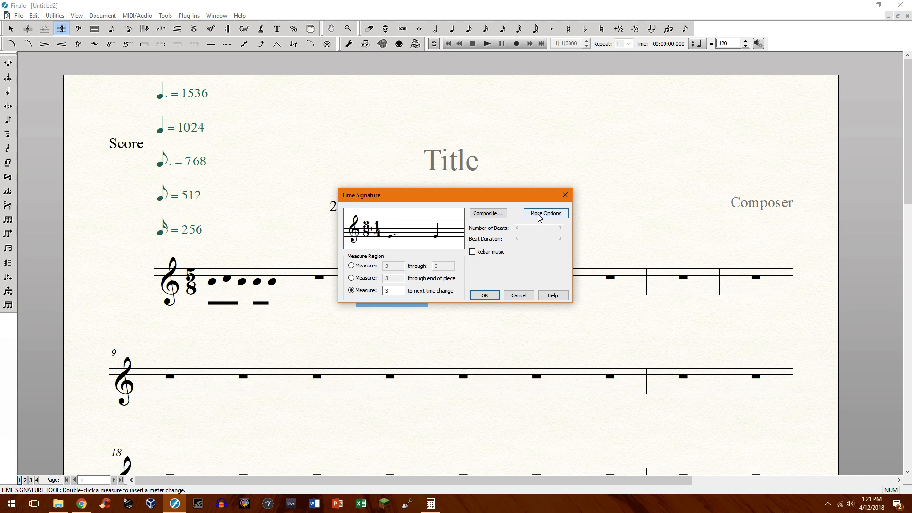
left_click(545, 212)
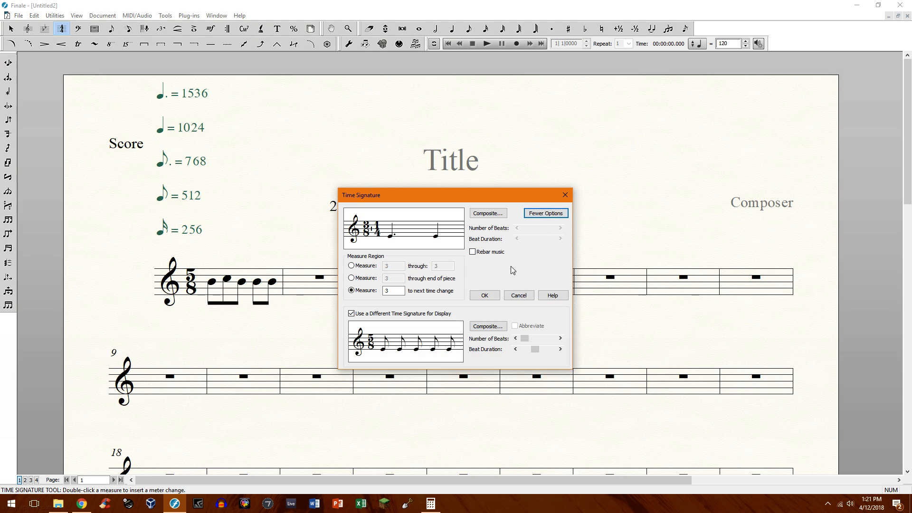
mouse_move(394, 269)
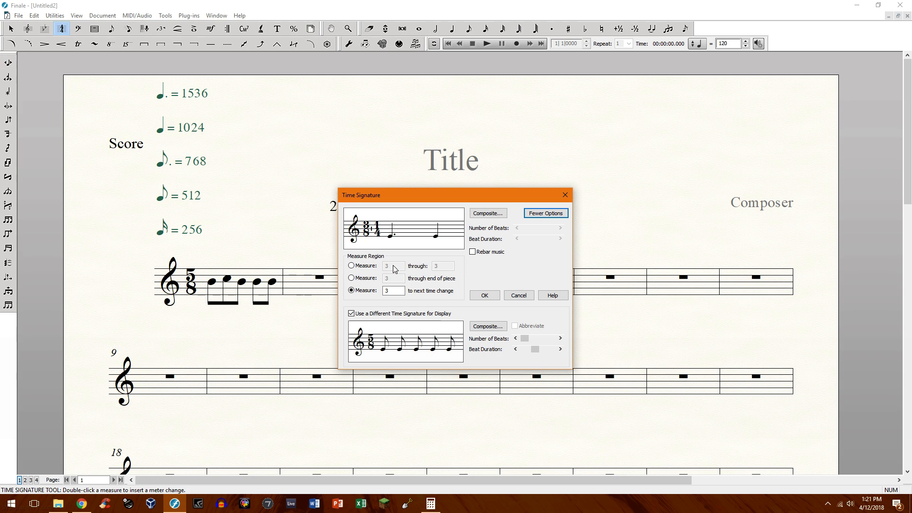
mouse_move(516, 246)
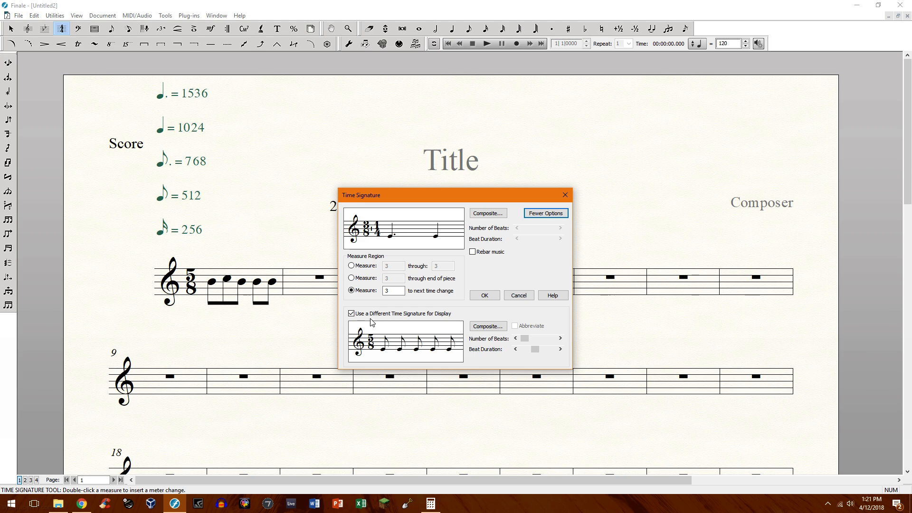
left_click(351, 313)
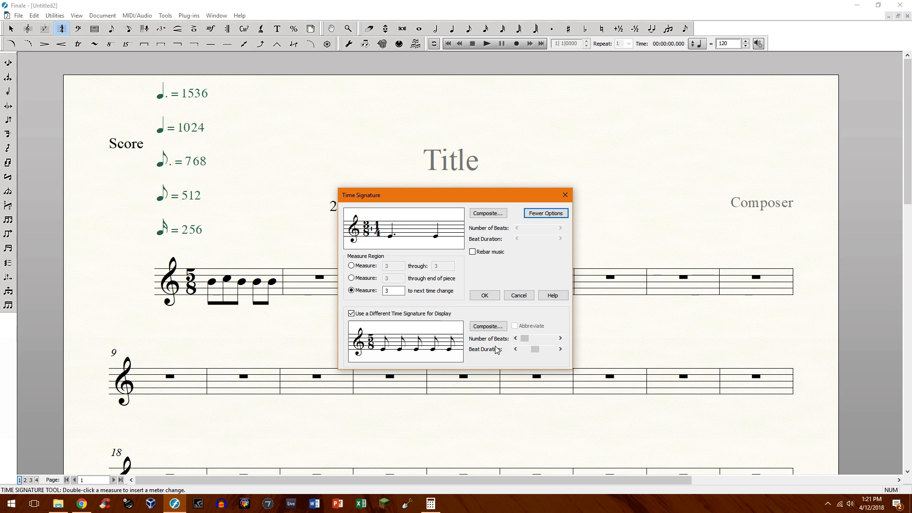
mouse_move(391, 355)
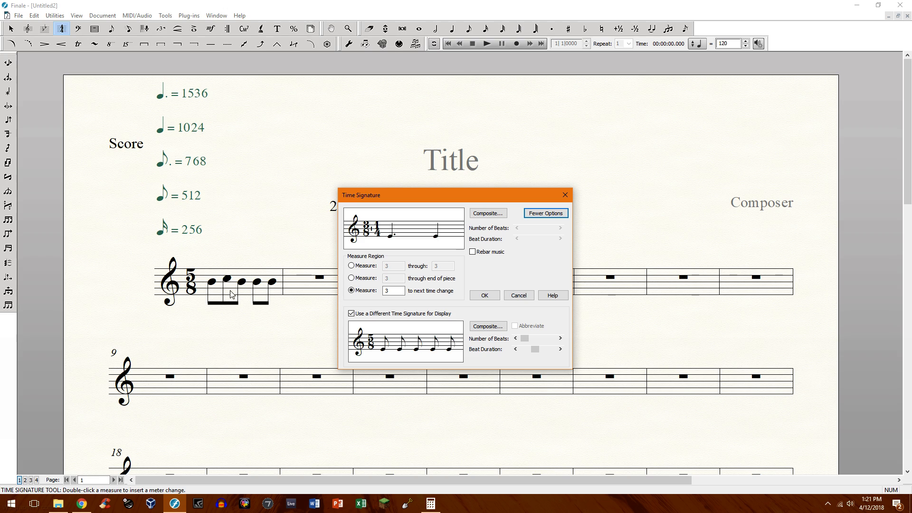
mouse_move(460, 277)
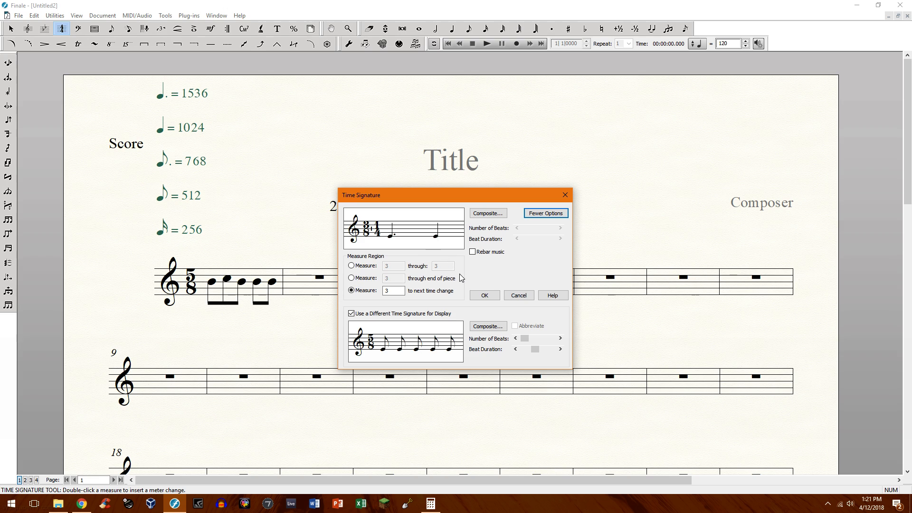
mouse_move(517, 278)
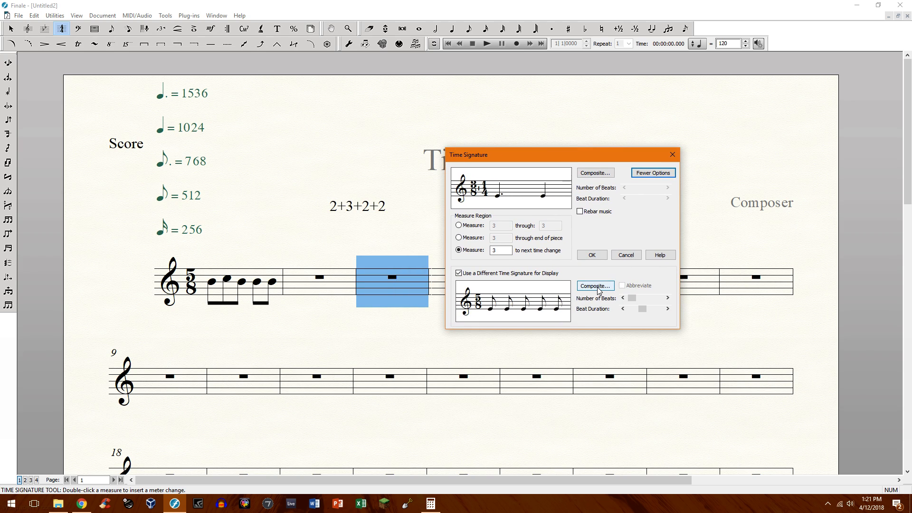
Step: Set the display meter to nine eighth-note beats and open the actual meter's Composite dialog
left_click(594, 285)
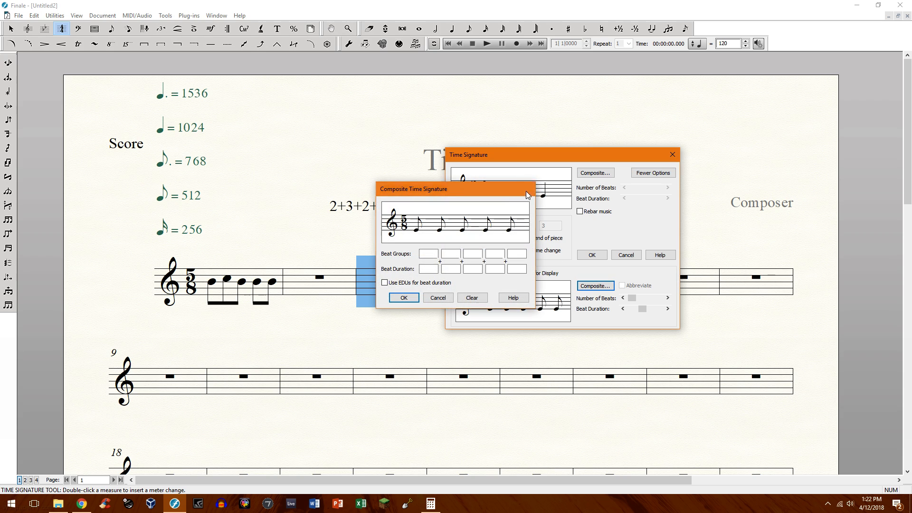
left_click(404, 298)
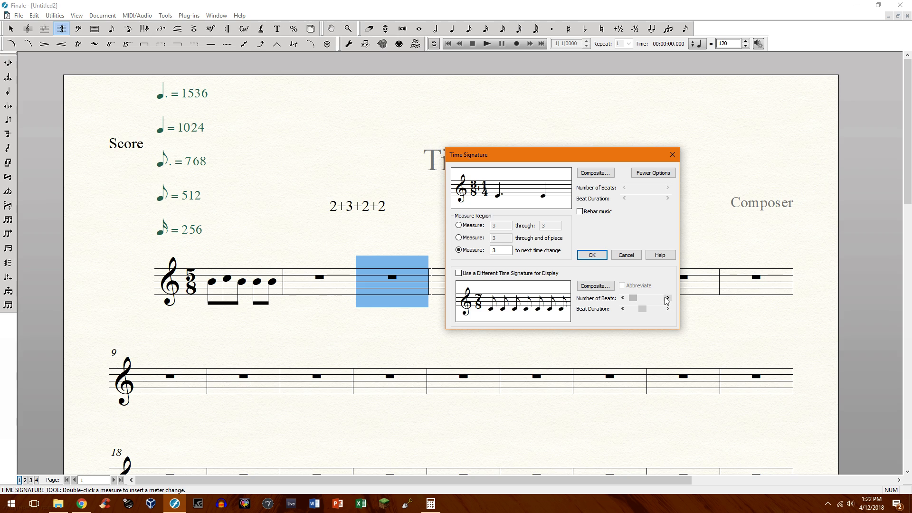
left_click(667, 299)
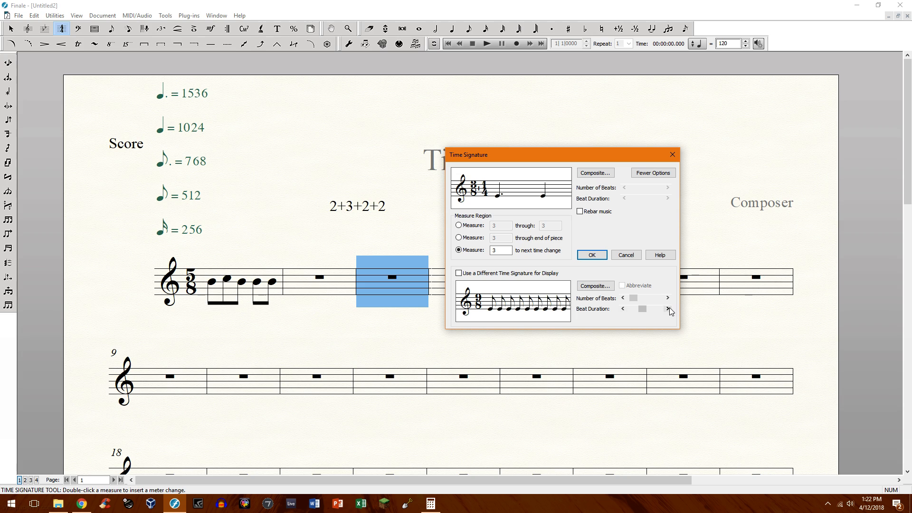
left_click(623, 299)
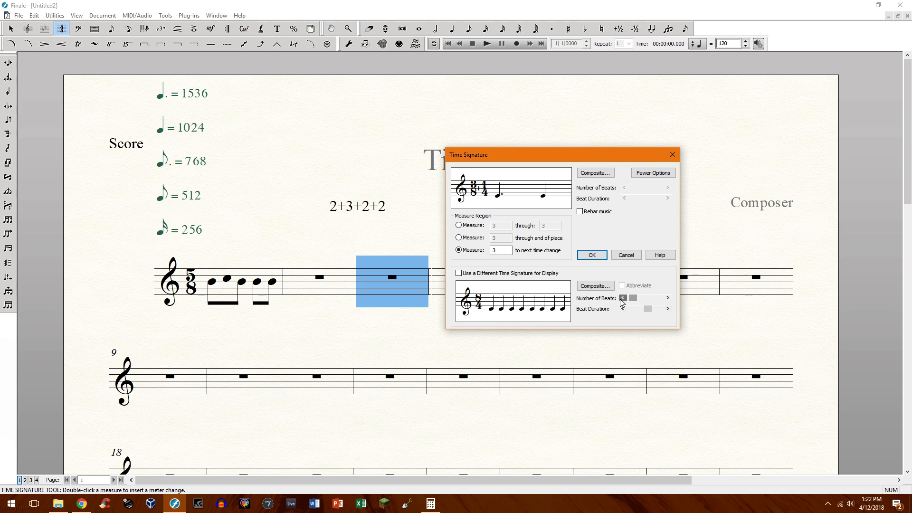
left_click(623, 309)
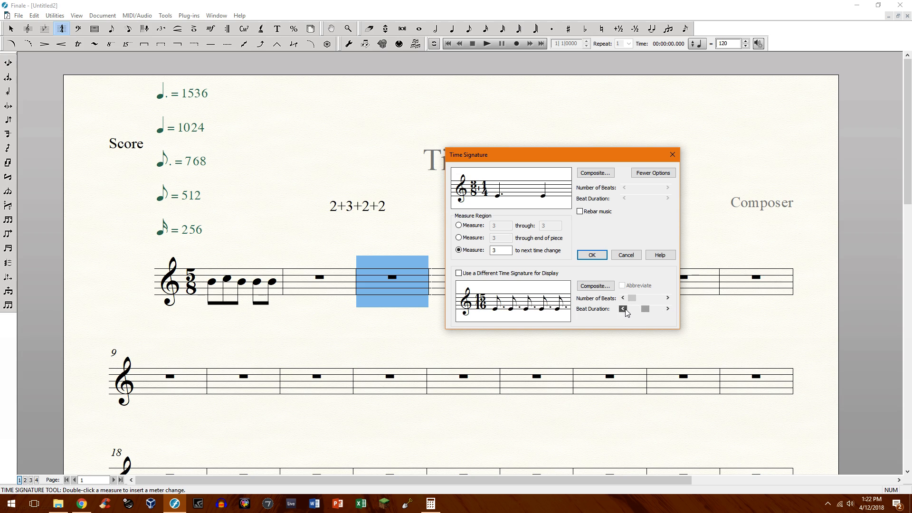
left_click(668, 298)
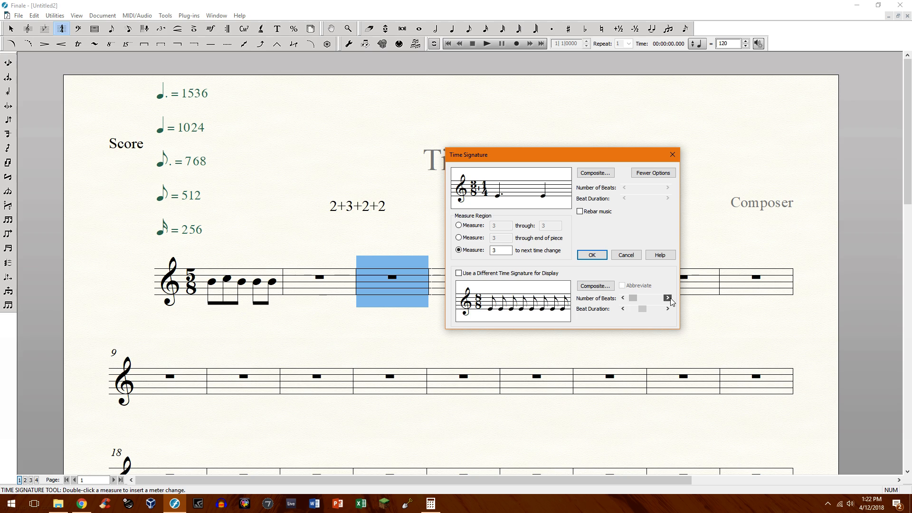
left_click(668, 298)
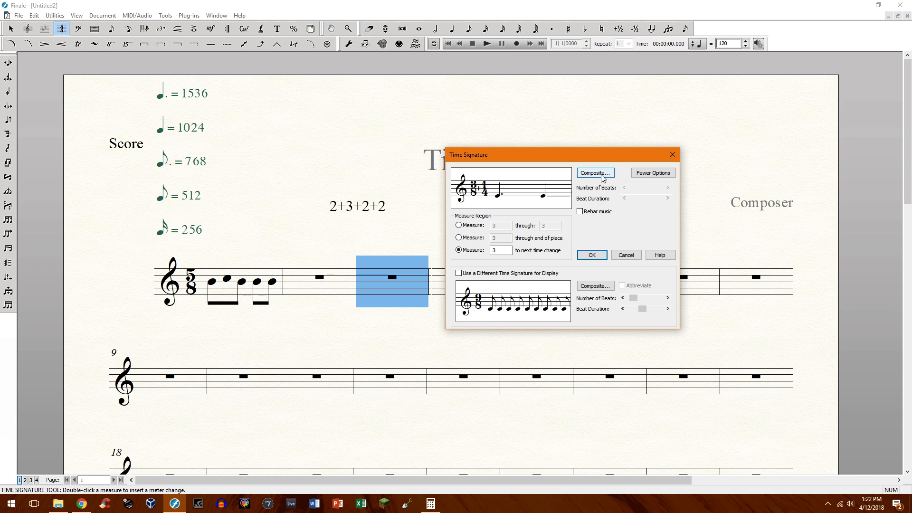
left_click(594, 173)
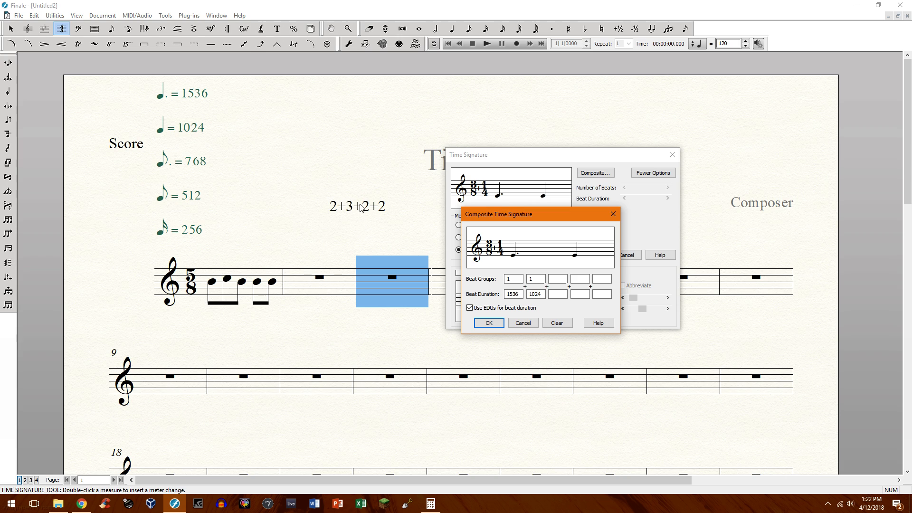
Step: Uncheck 'Use EDUs for beat duration' so durations read 2 and 4
left_click(469, 307)
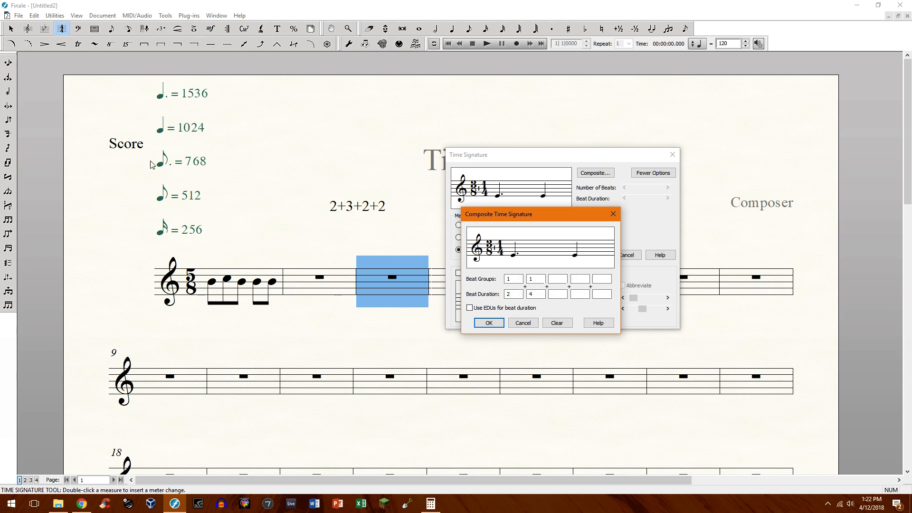
mouse_move(157, 240)
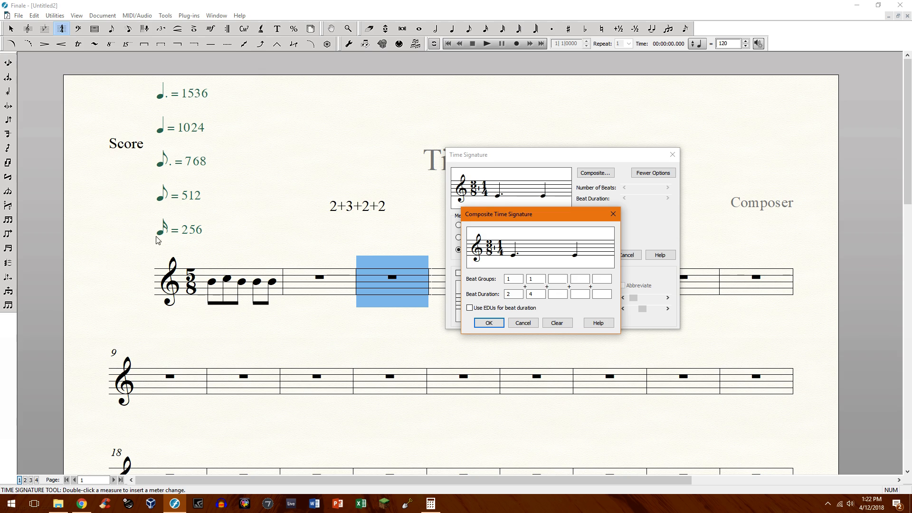
mouse_move(164, 136)
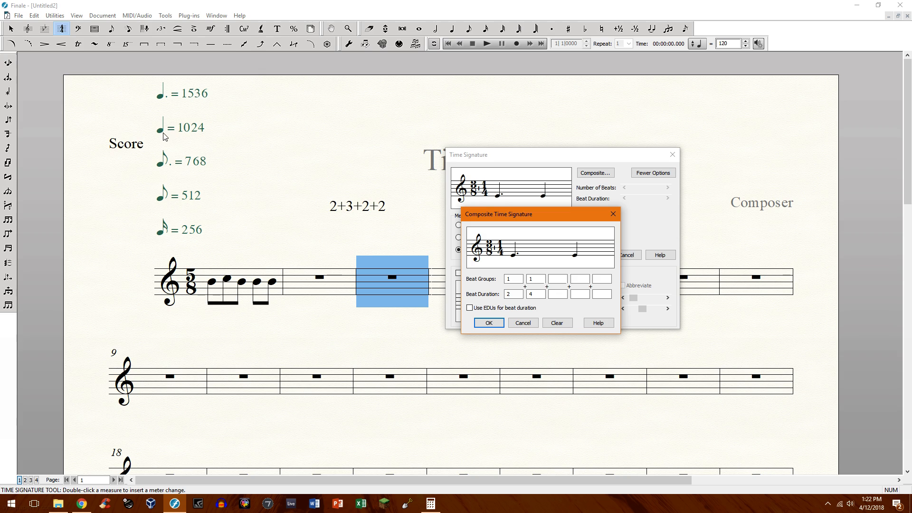
mouse_move(226, 151)
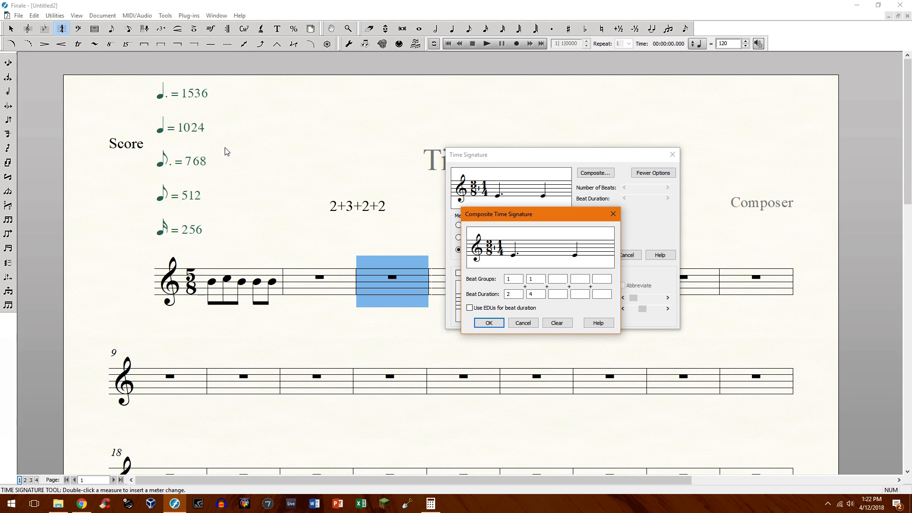
mouse_move(192, 141)
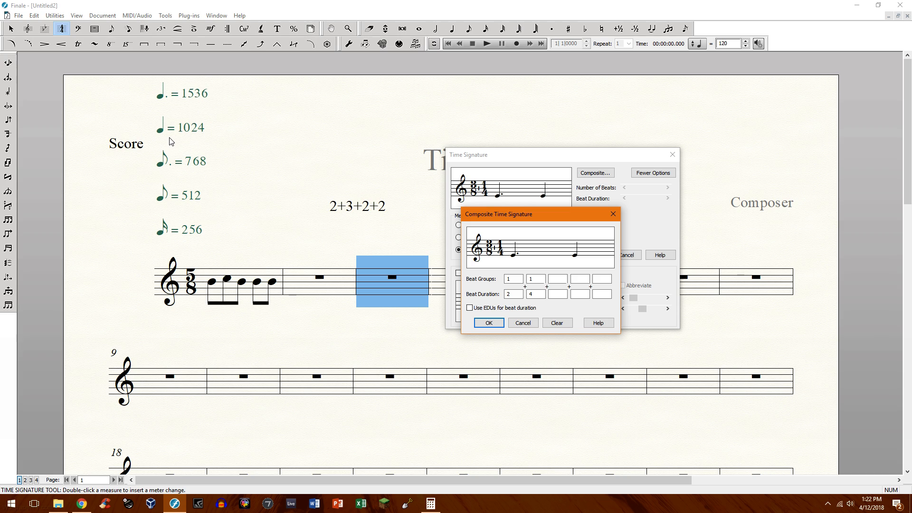
mouse_move(145, 134)
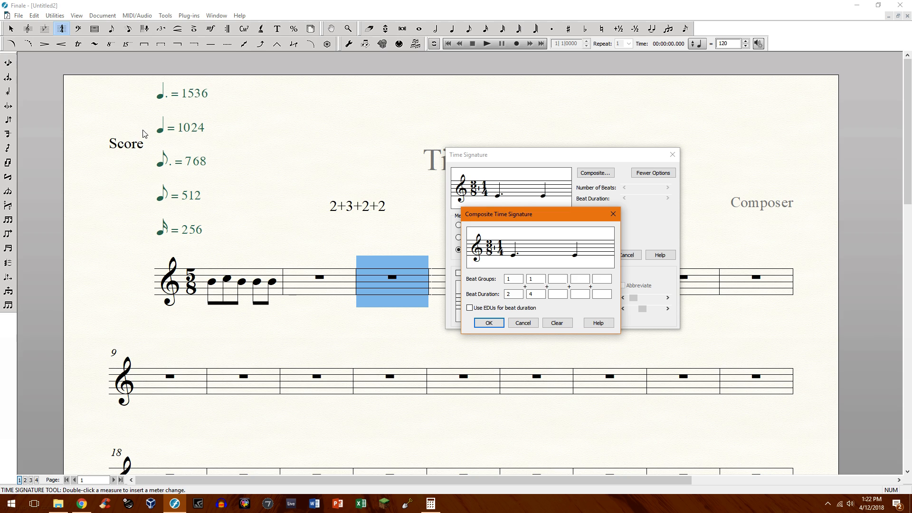
mouse_move(178, 142)
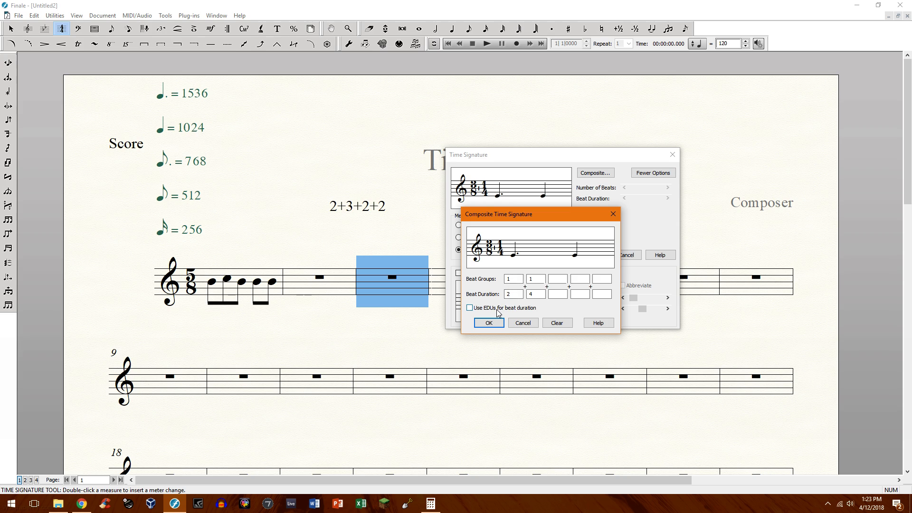
Step: Re-enable EDUs and enter beat durations 2048 and 1024 for the two single-beat groups
left_click(512, 279)
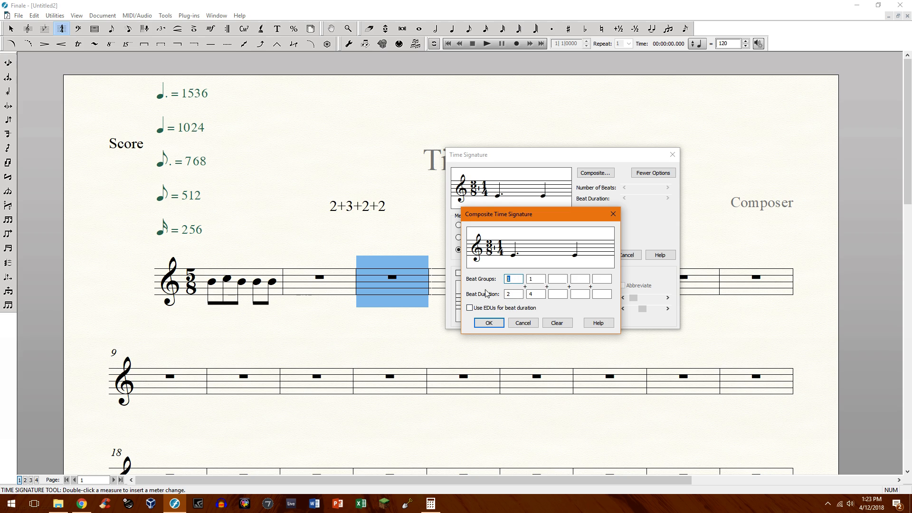
left_click(469, 308)
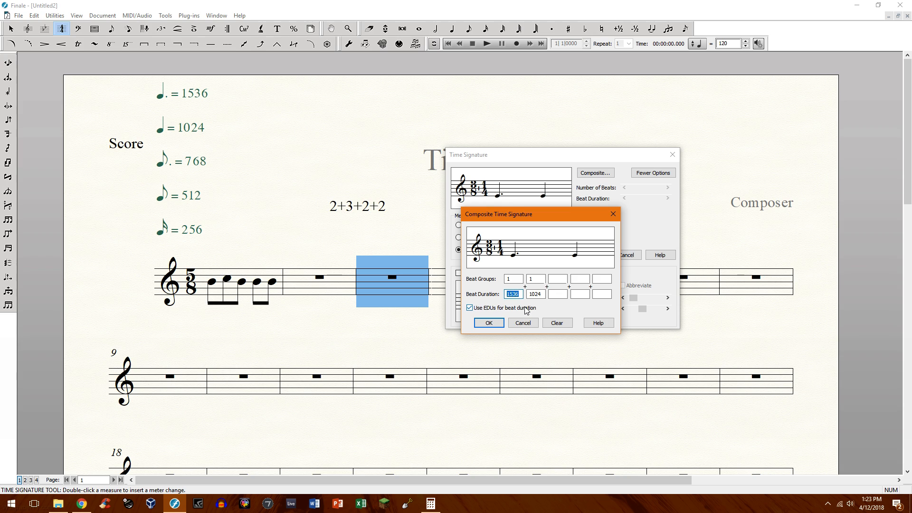
type("1024")
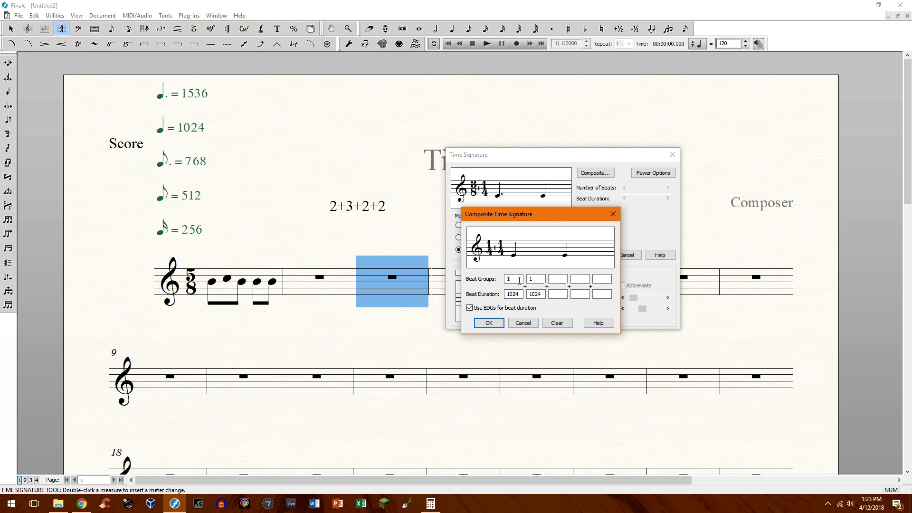
key("Backspace")
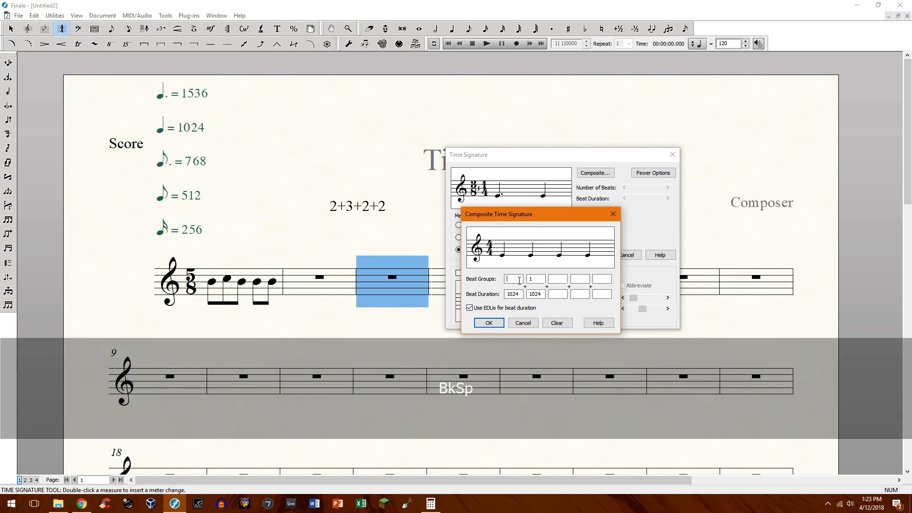
type("2")
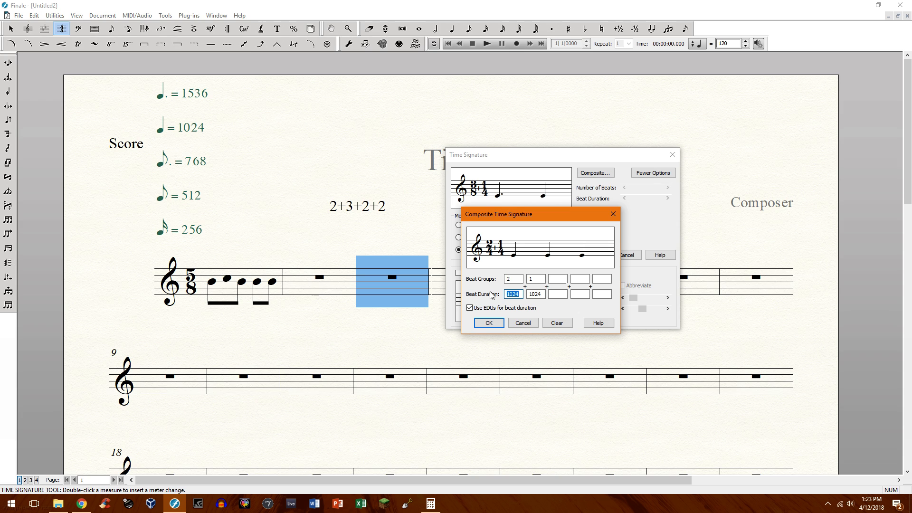
type("20")
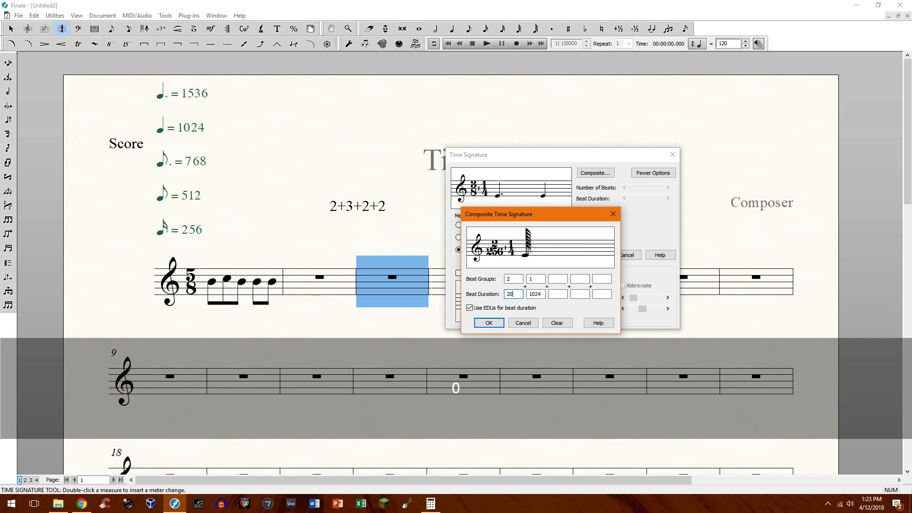
type("2048")
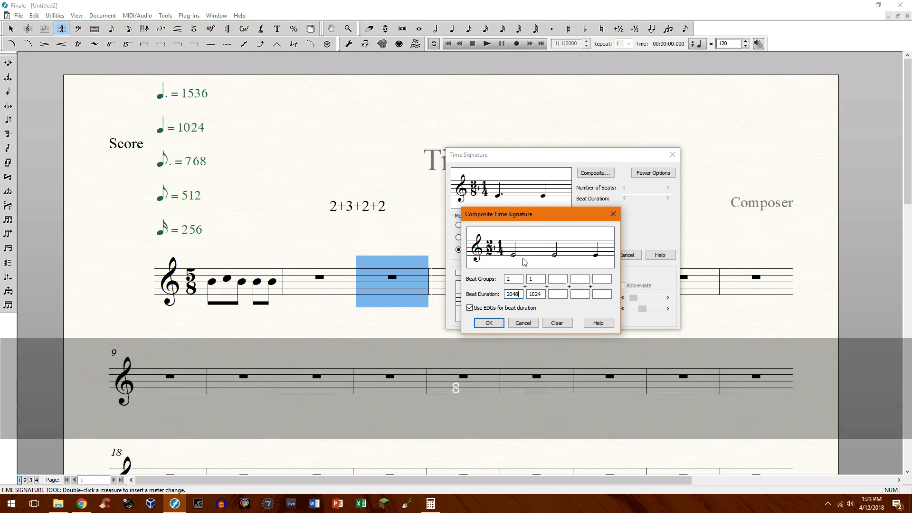
left_click(513, 277)
type("1")
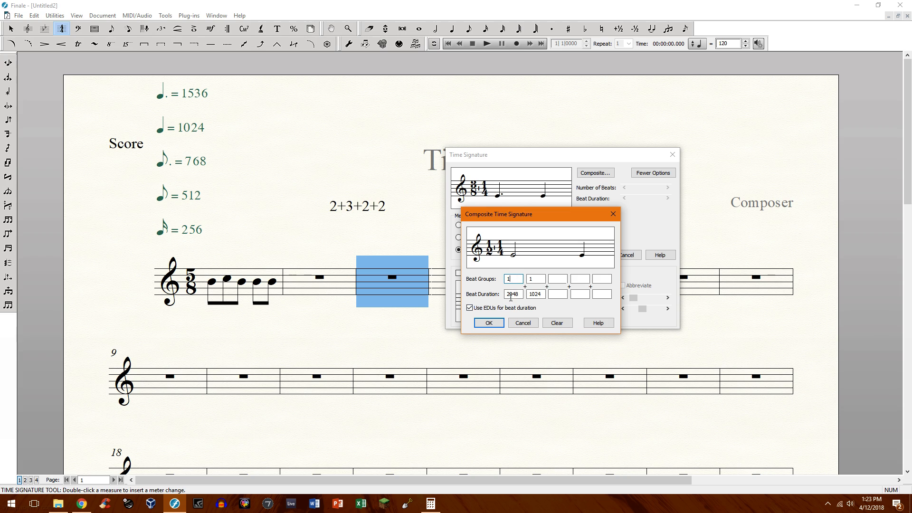
Step: Replace the first beat duration 2048 with 512 EDUs, an eighth note
left_click(512, 294)
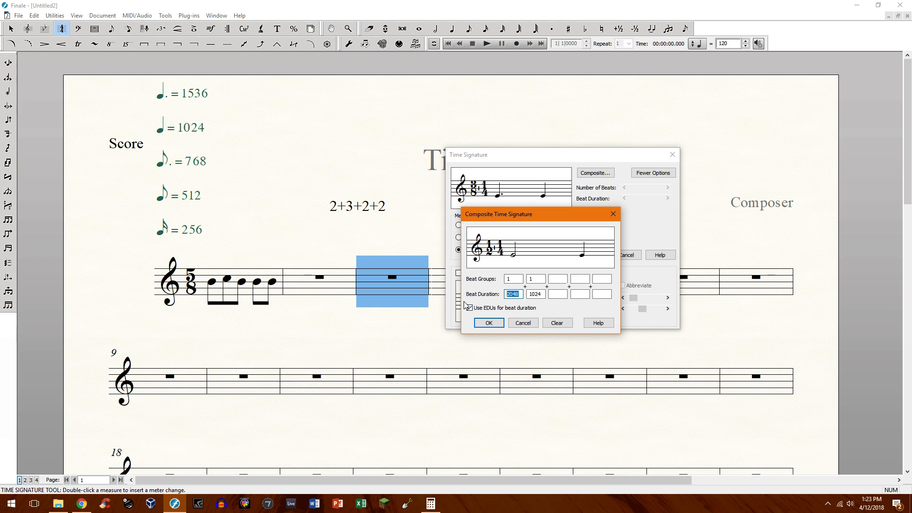
left_click(467, 307)
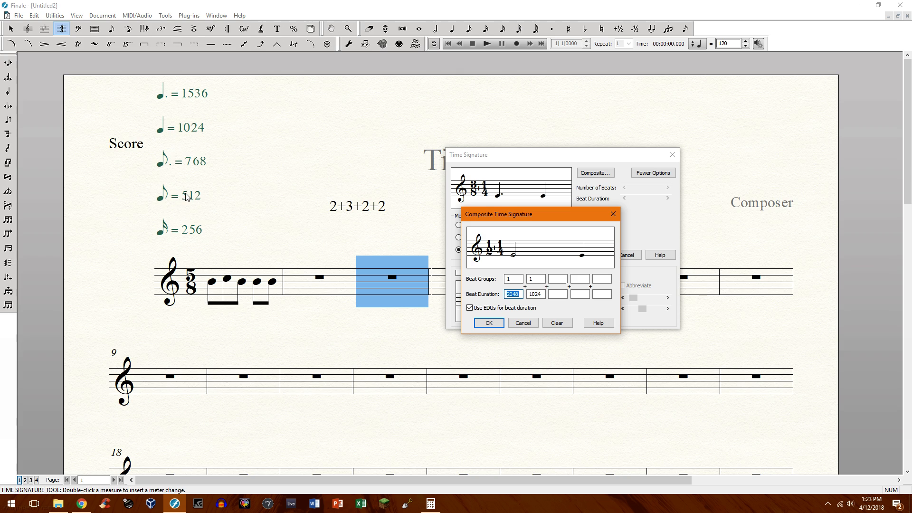
mouse_move(183, 137)
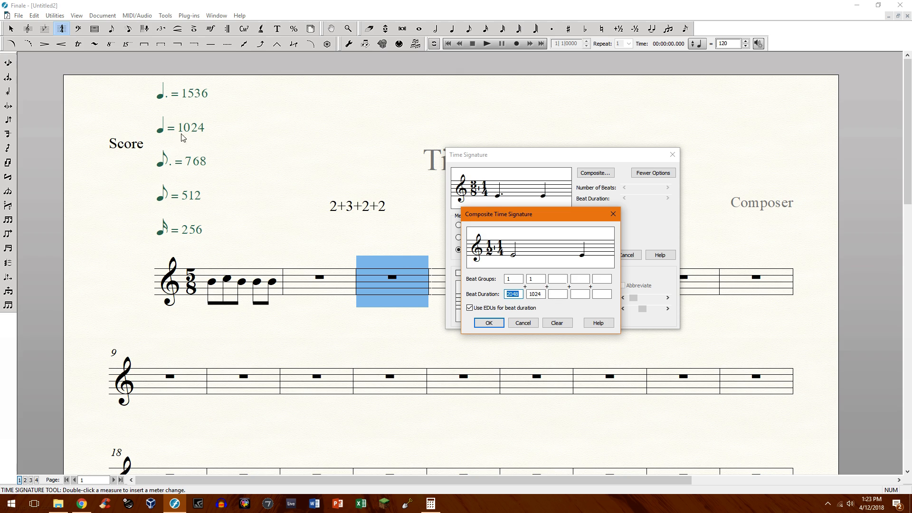
mouse_move(580, 277)
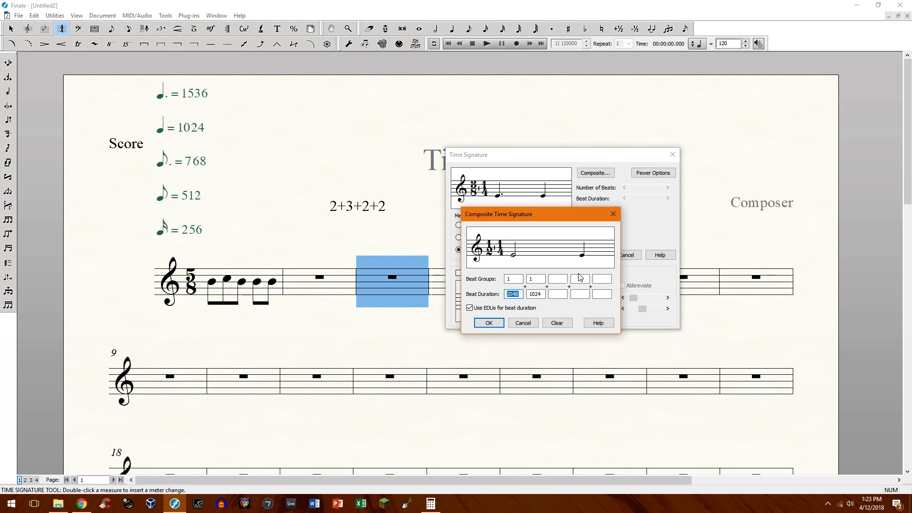
type("512")
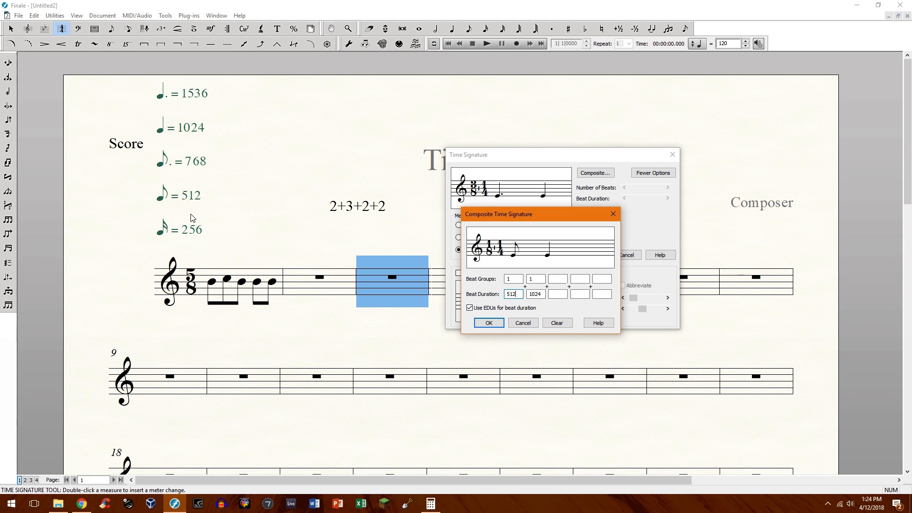
mouse_move(174, 162)
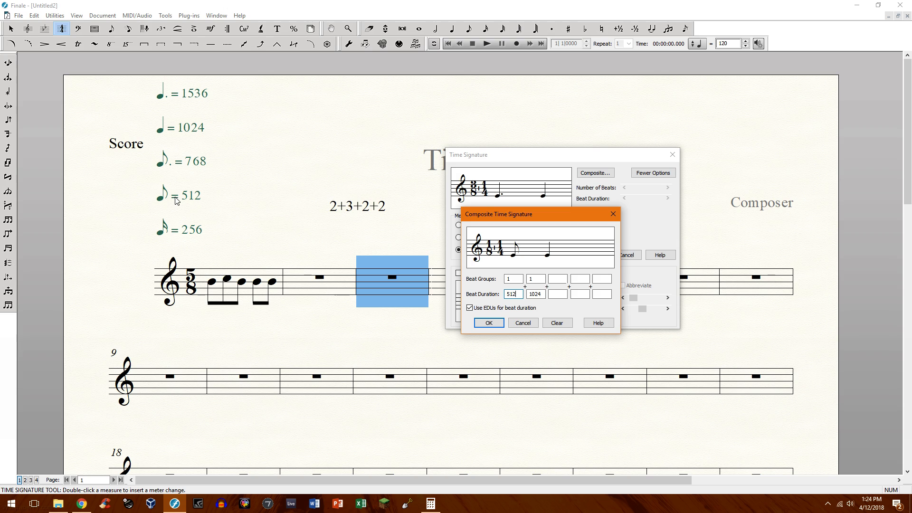
mouse_move(165, 200)
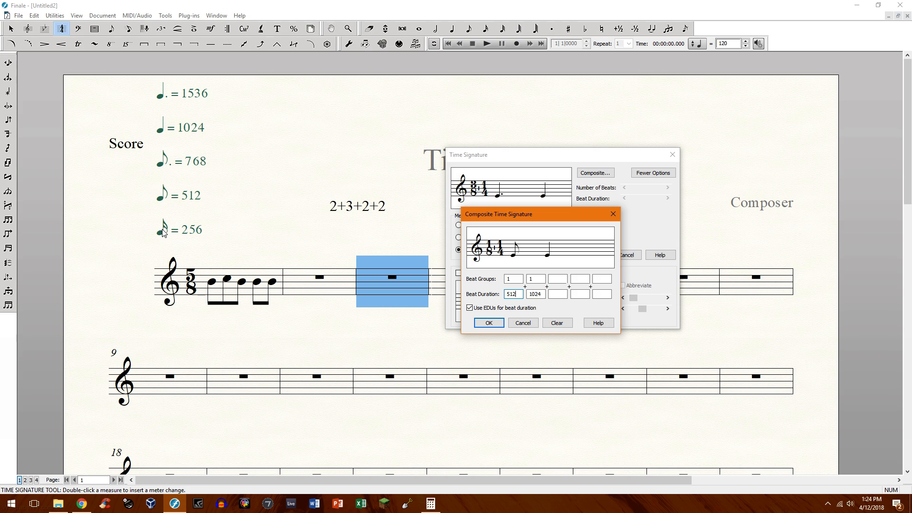
mouse_move(186, 199)
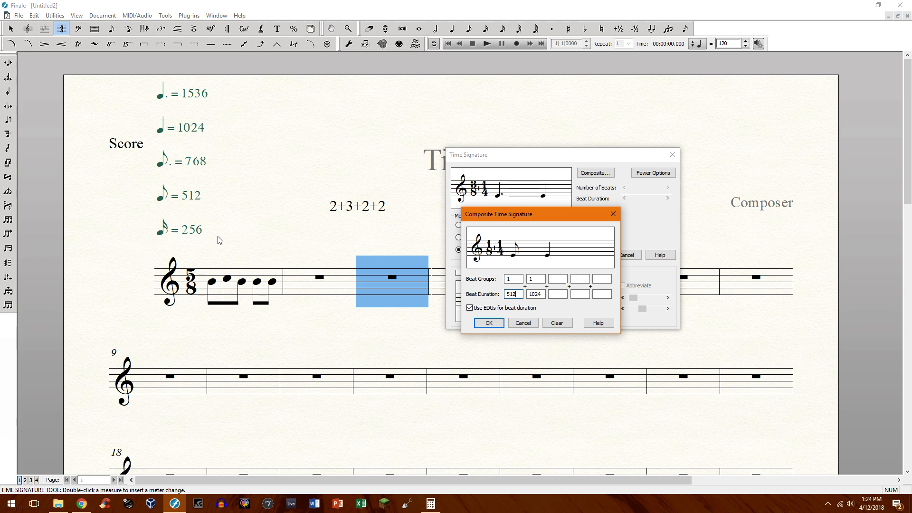
mouse_move(203, 173)
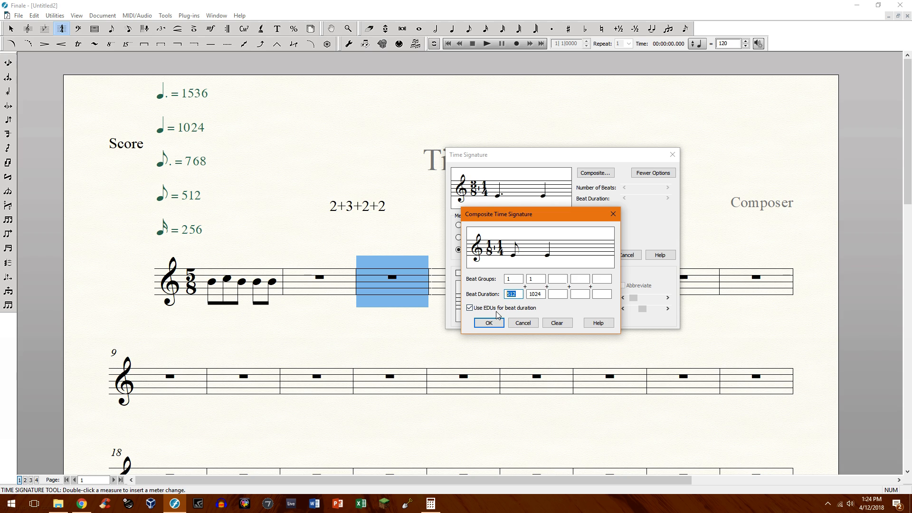
Step: Enter 768 EDUs, a dotted eighth, as the first beat duration
type("7")
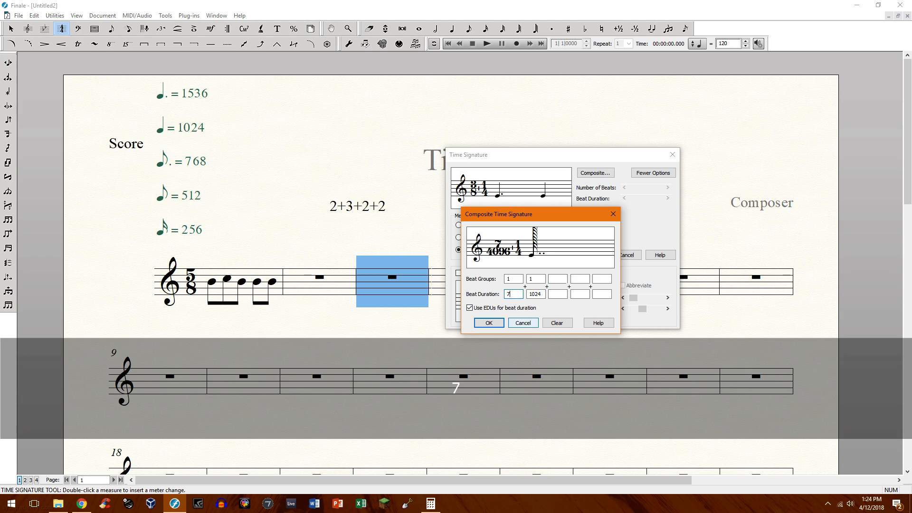
type("68")
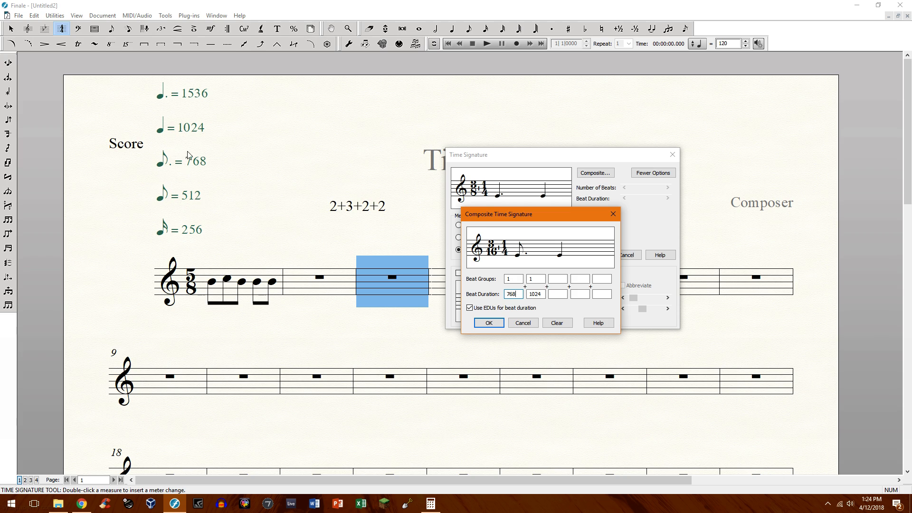
mouse_move(210, 211)
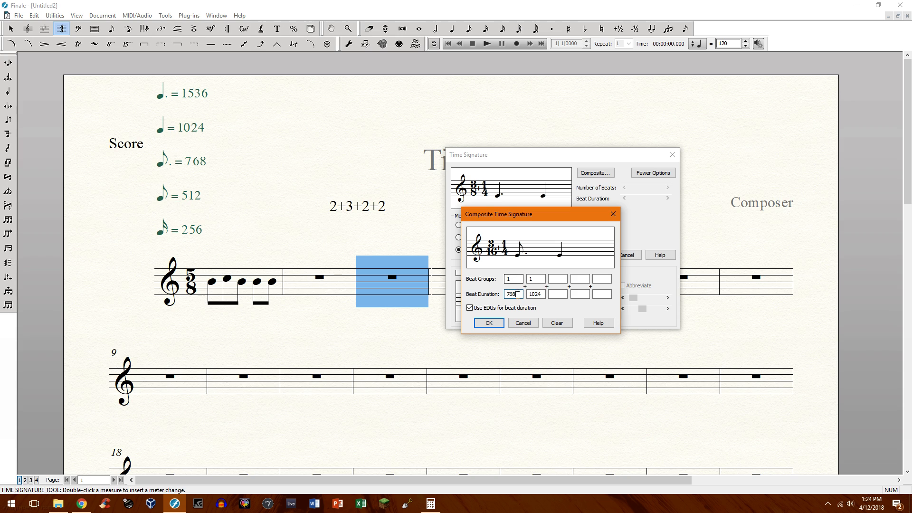
Step: Enter four single-beat groups with durations 1024, 1536, 1024 and 1024 EDUs
type("1")
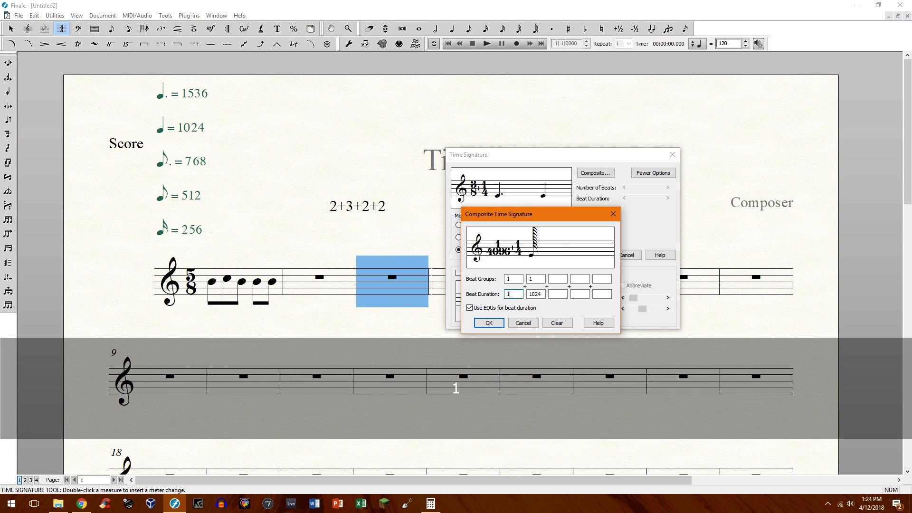
type("1536")
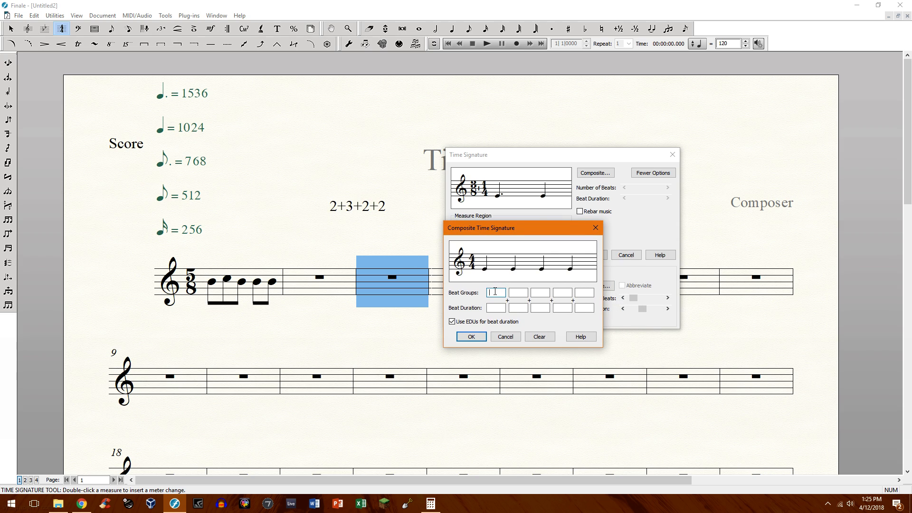
type("10")
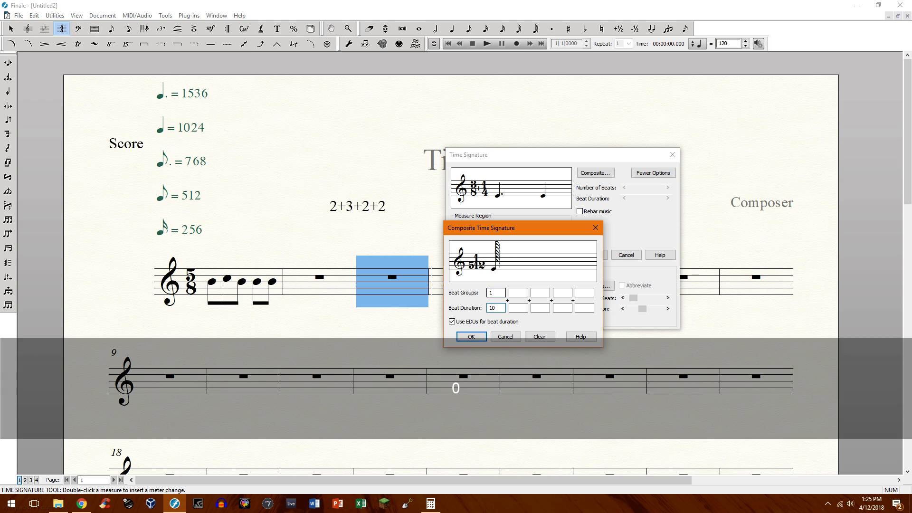
type("1024")
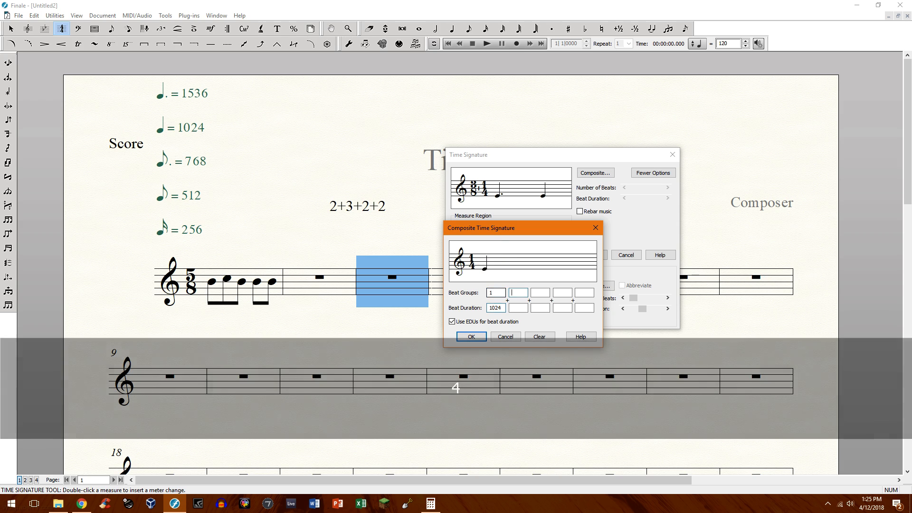
left_click(519, 292)
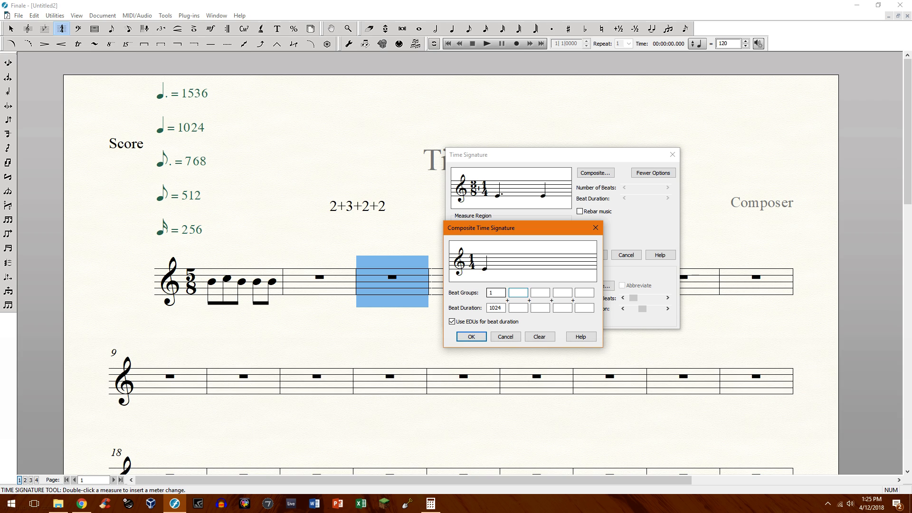
left_click(517, 292)
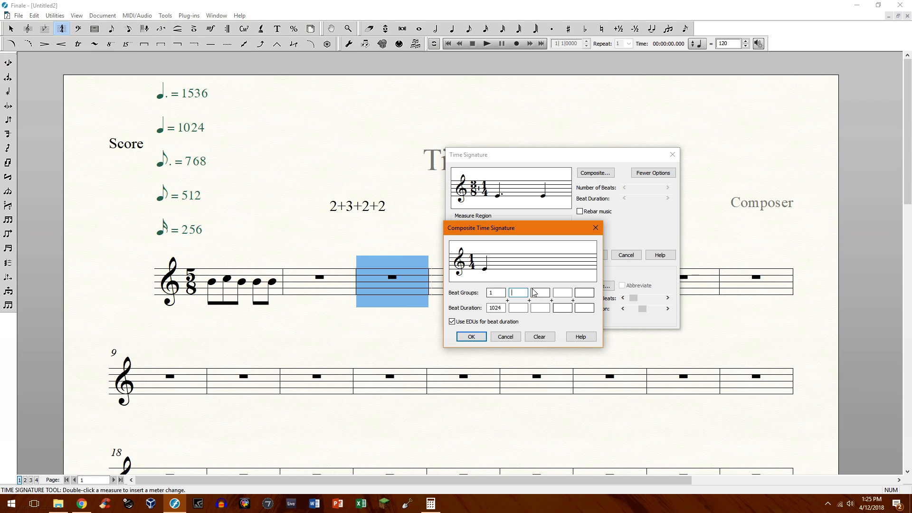
left_click(561, 308)
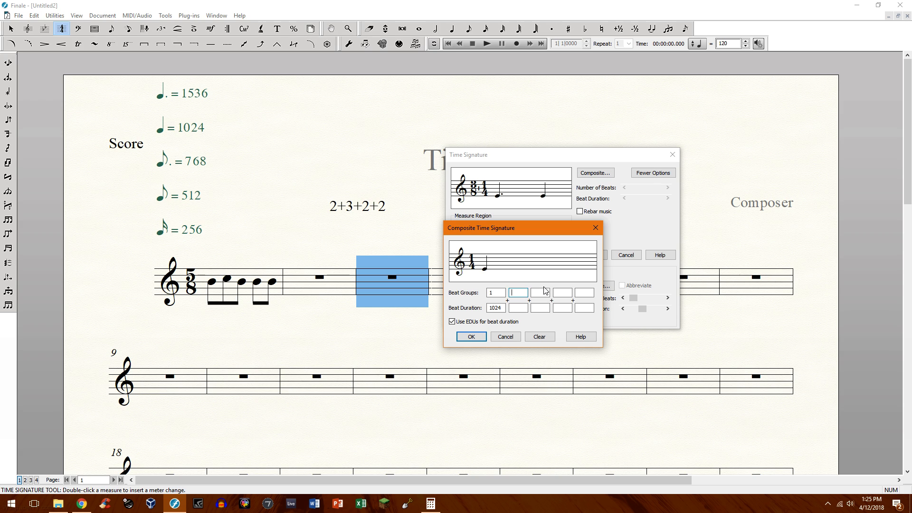
type("1")
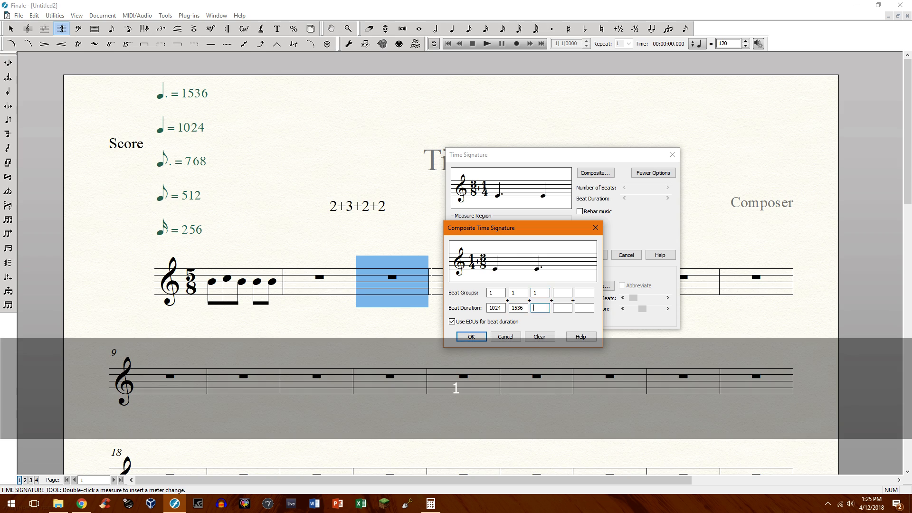
type("1024")
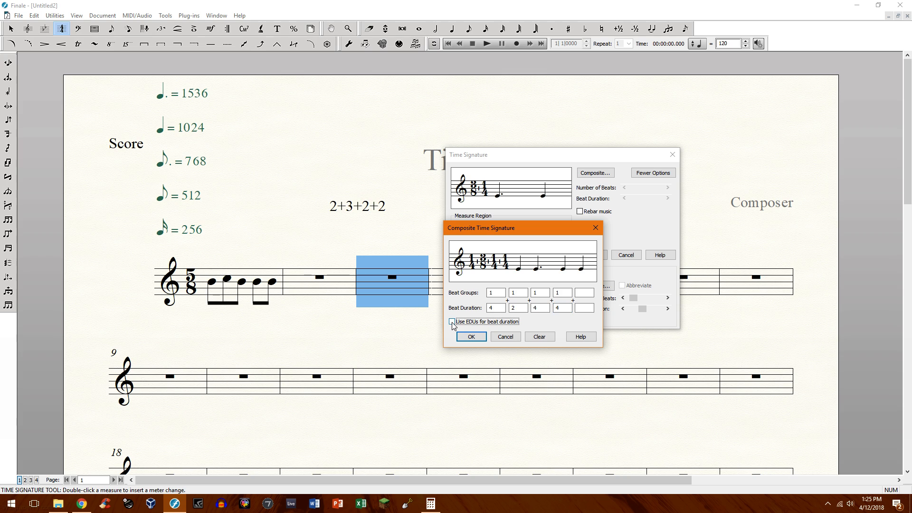
Step: Set the last beat group's duration and apply composite meter 1/4+3/8+1/4+1/4 to measure 3
left_click(452, 322)
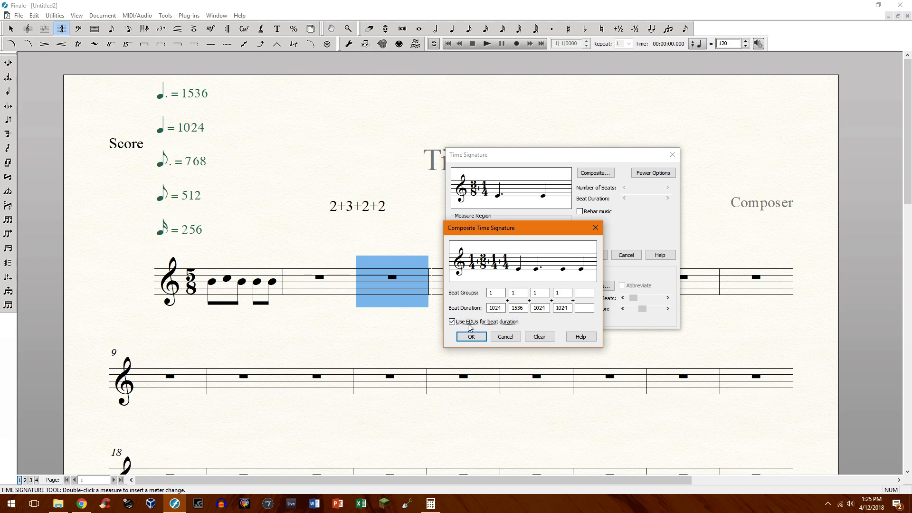
left_click(451, 321)
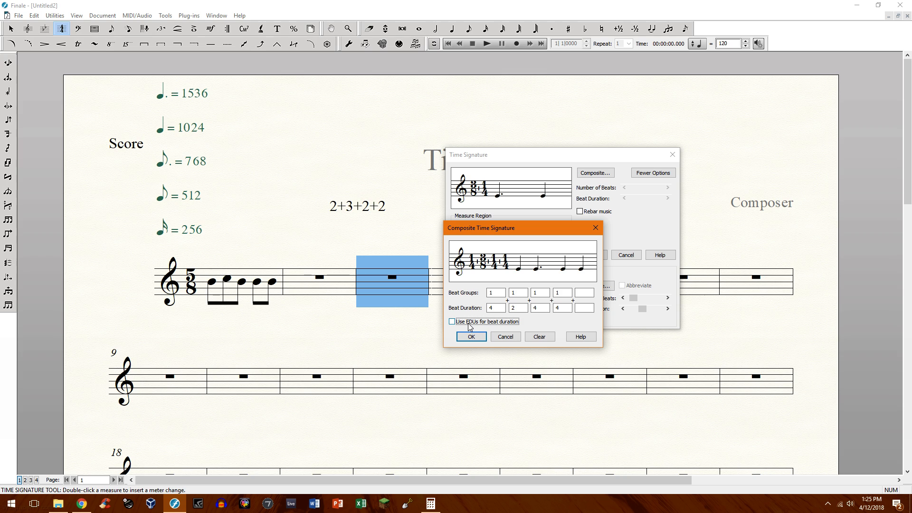
left_click(452, 321)
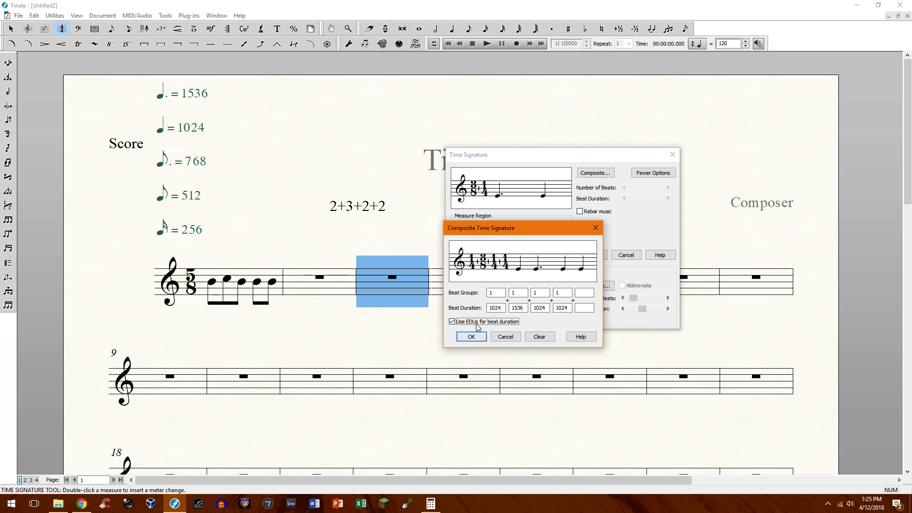
left_click(452, 321)
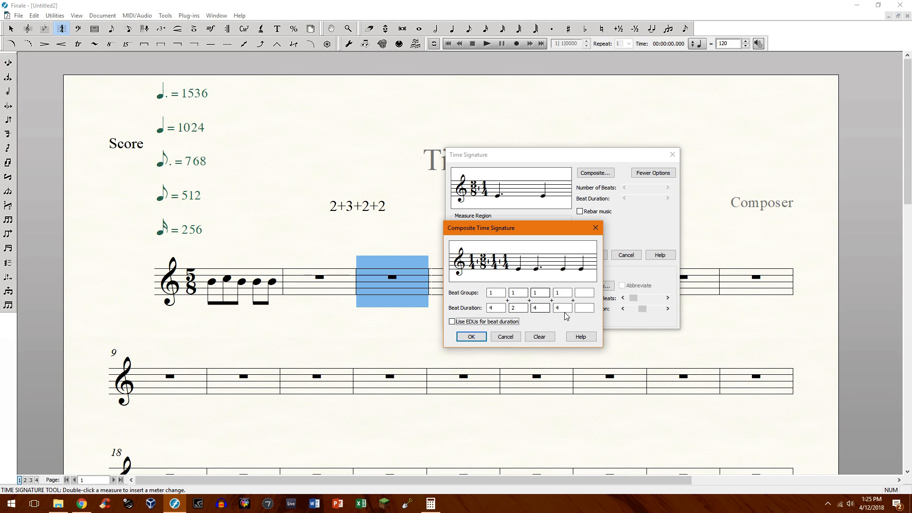
left_click(471, 336)
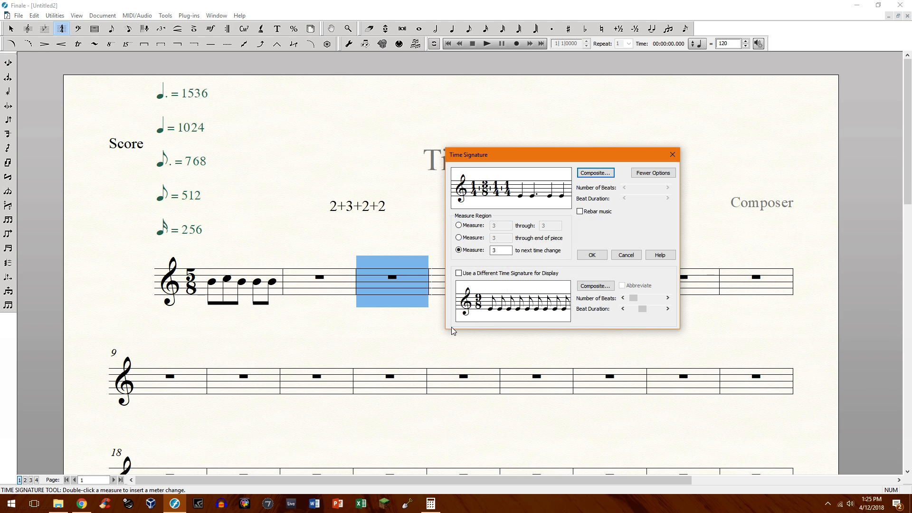
mouse_move(591, 255)
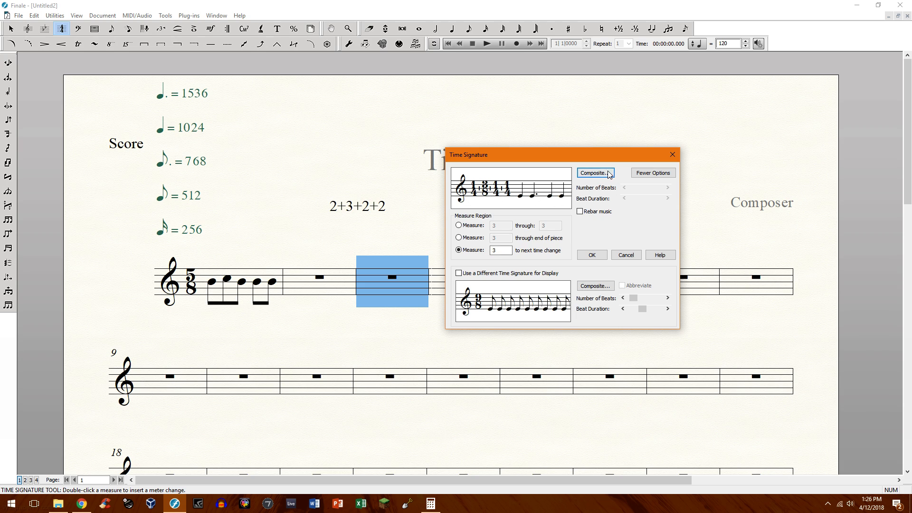
left_click(591, 255)
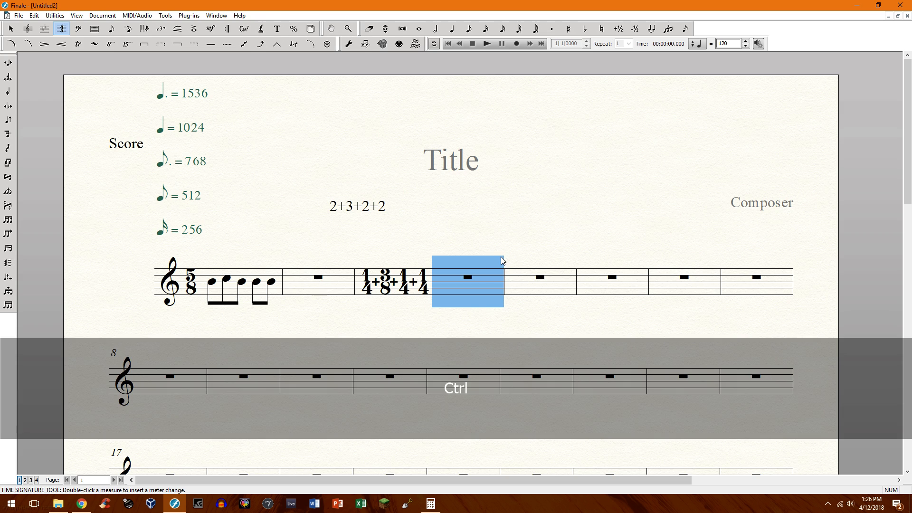
left_click(425, 279)
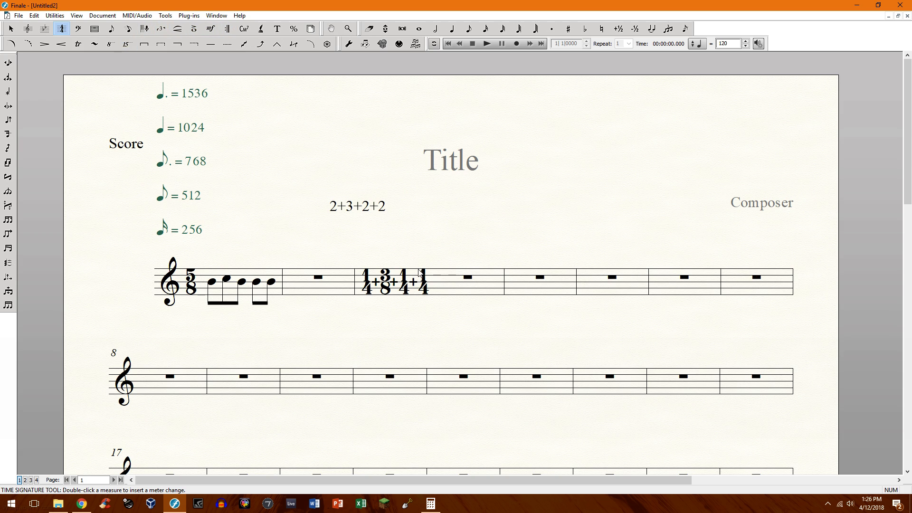
mouse_move(375, 245)
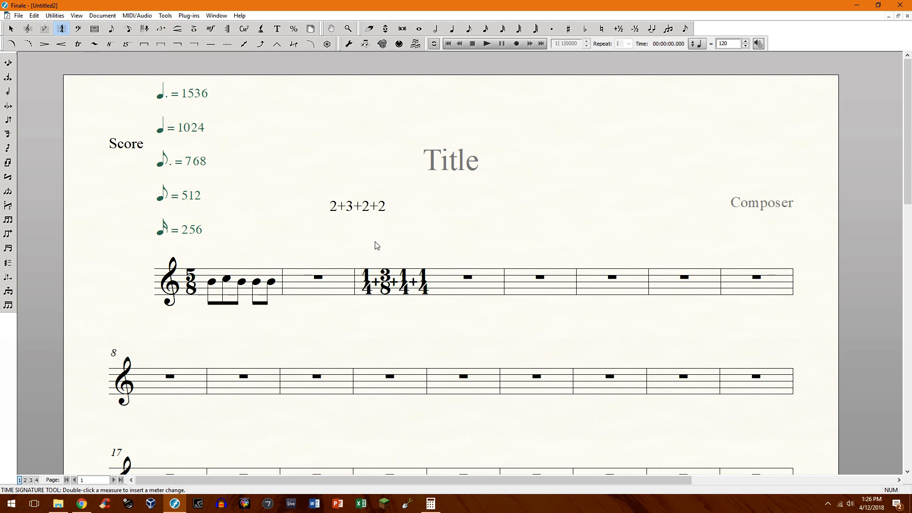
Step: Enable a separate display time signature for measure 3 and empty its composite beat fields
double_click(389, 282)
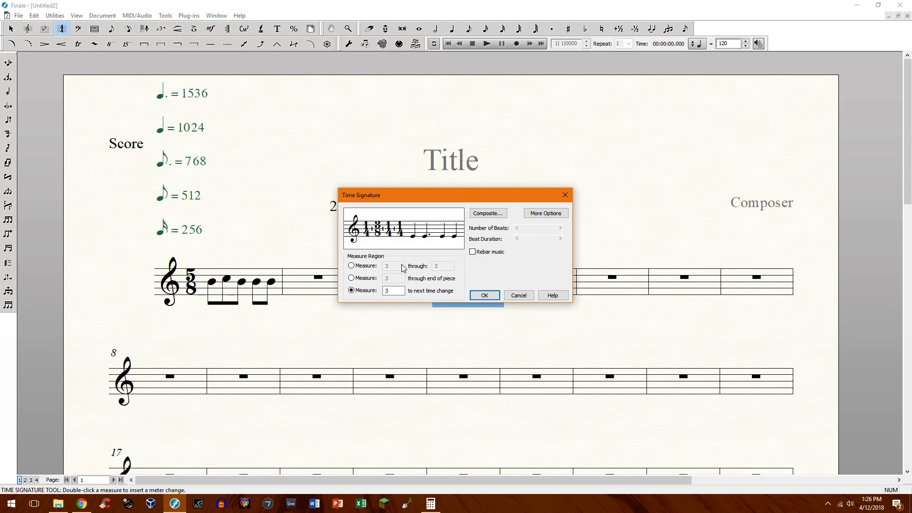
left_click(544, 213)
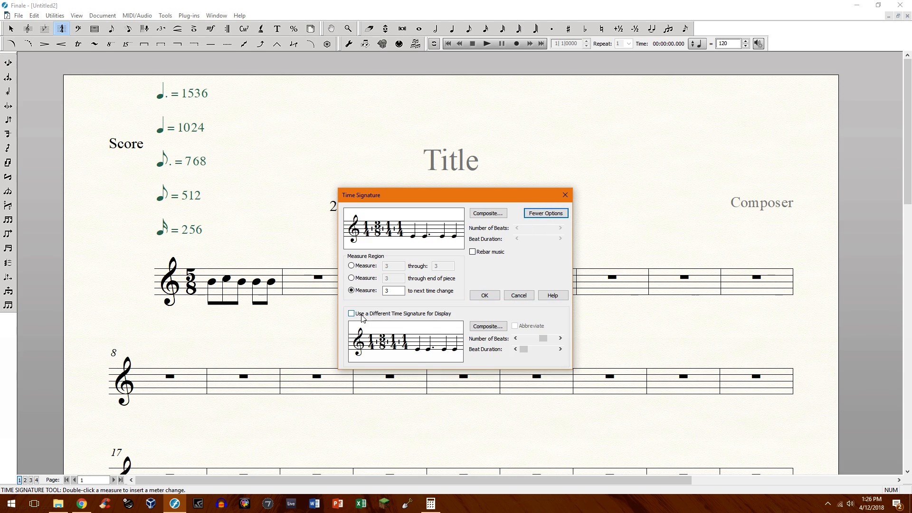
left_click(351, 313)
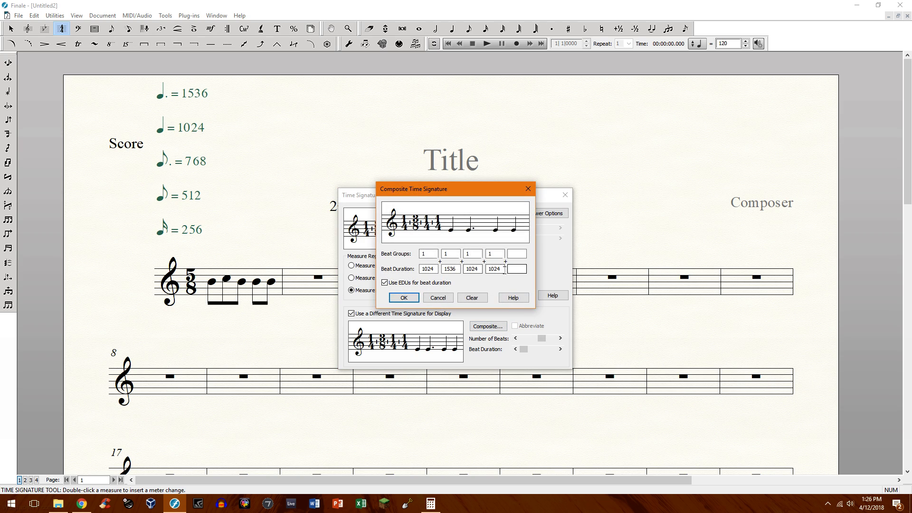
key("Backspace")
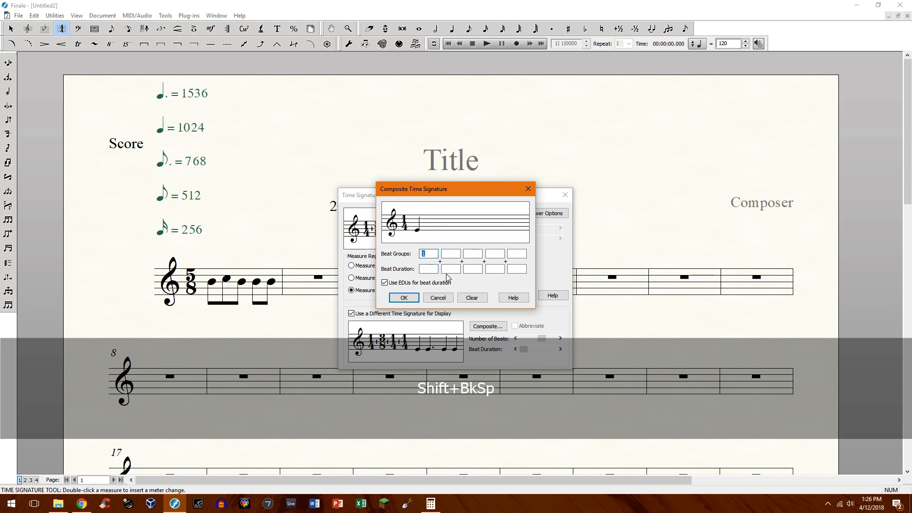
left_click(403, 297)
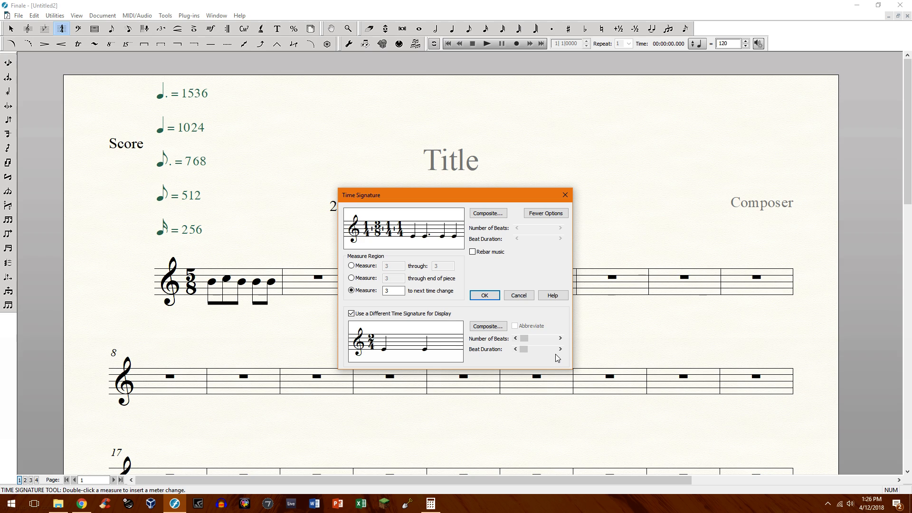
Step: Set measure 3's display meter to 9/8 and begin entering eighth notes
left_click(560, 338)
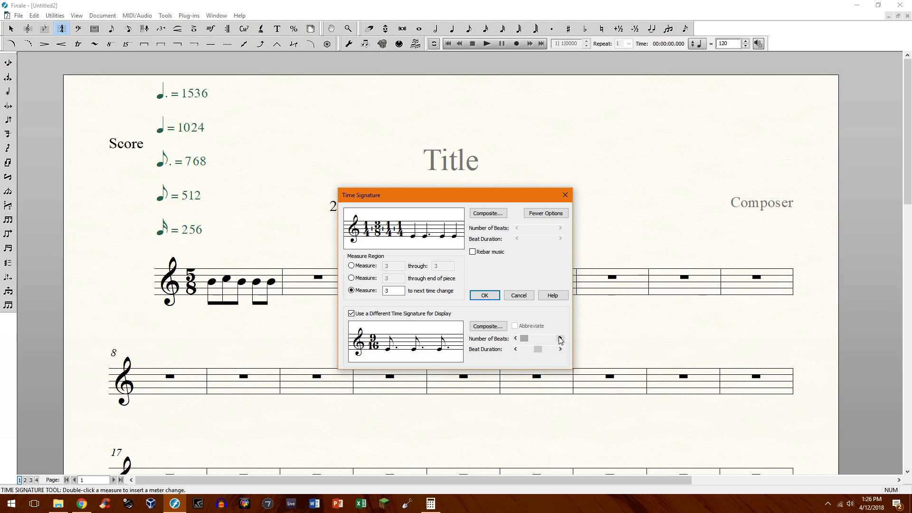
left_click(560, 339)
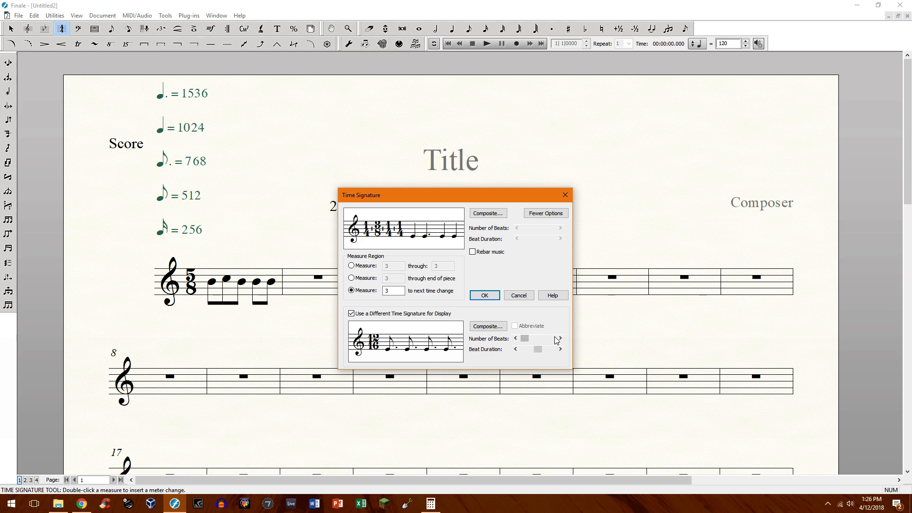
left_click(515, 339)
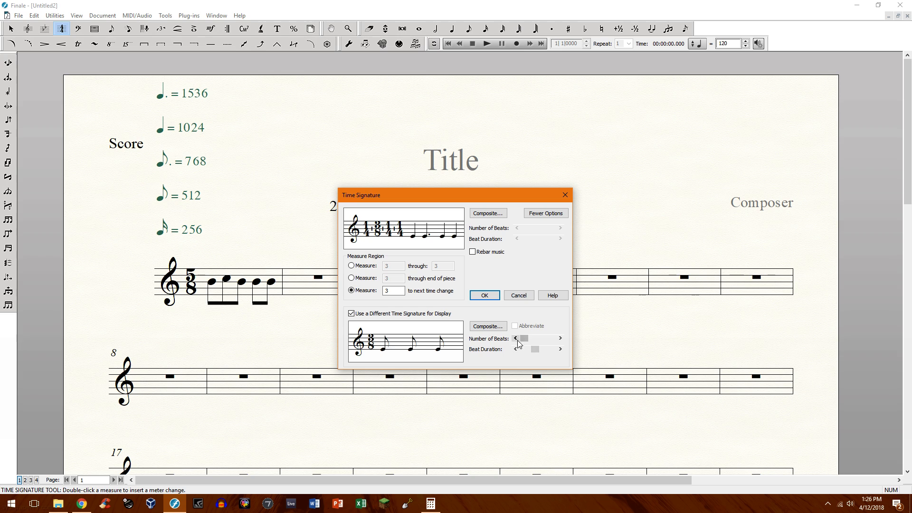
mouse_move(522, 350)
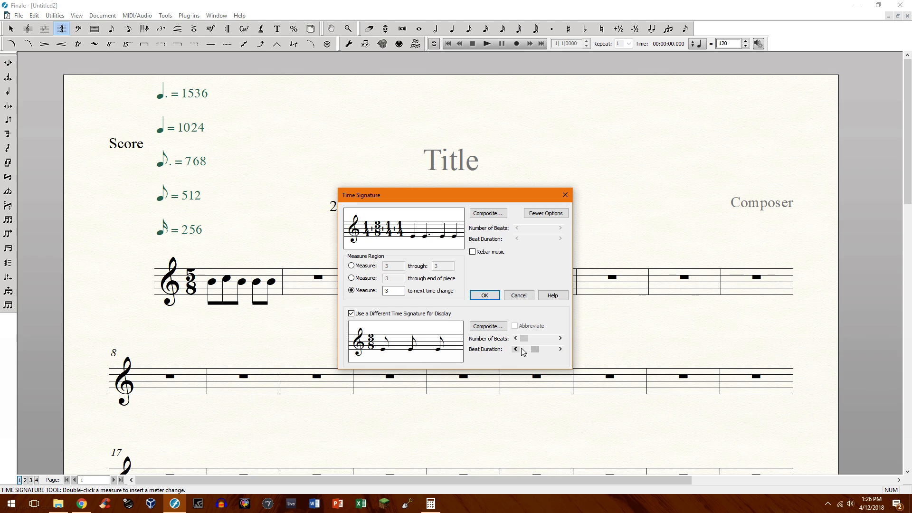
left_click(560, 338)
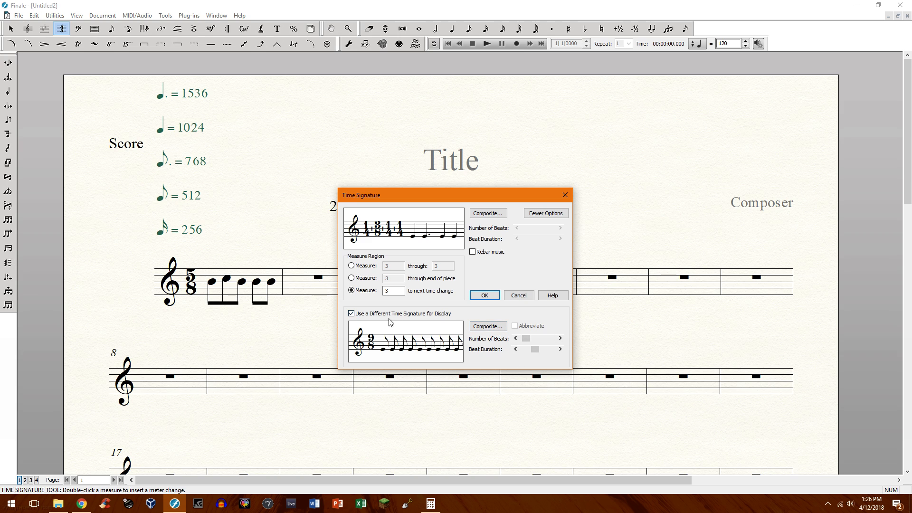
left_click(483, 295)
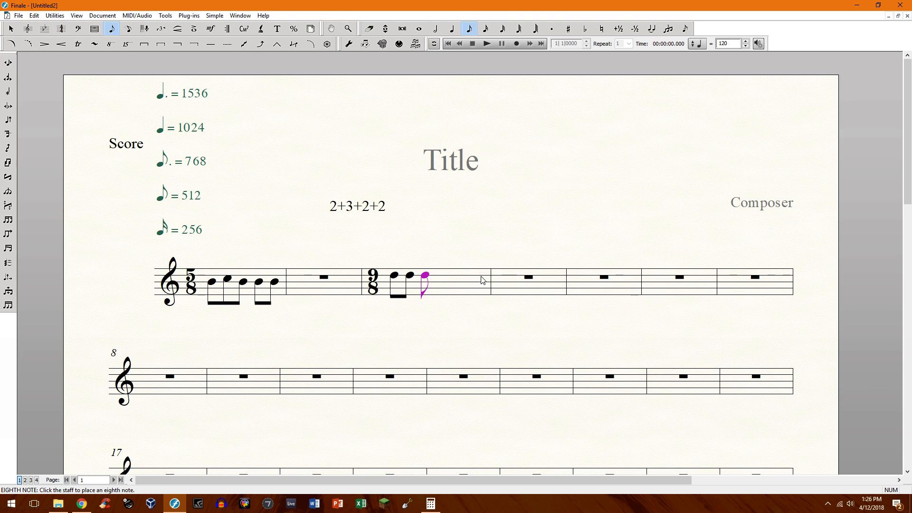
left_click(499, 277)
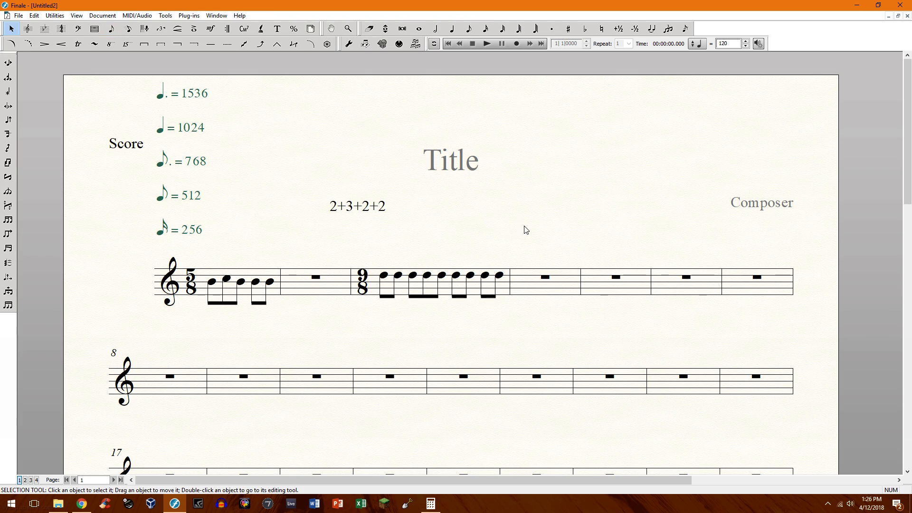
mouse_move(513, 249)
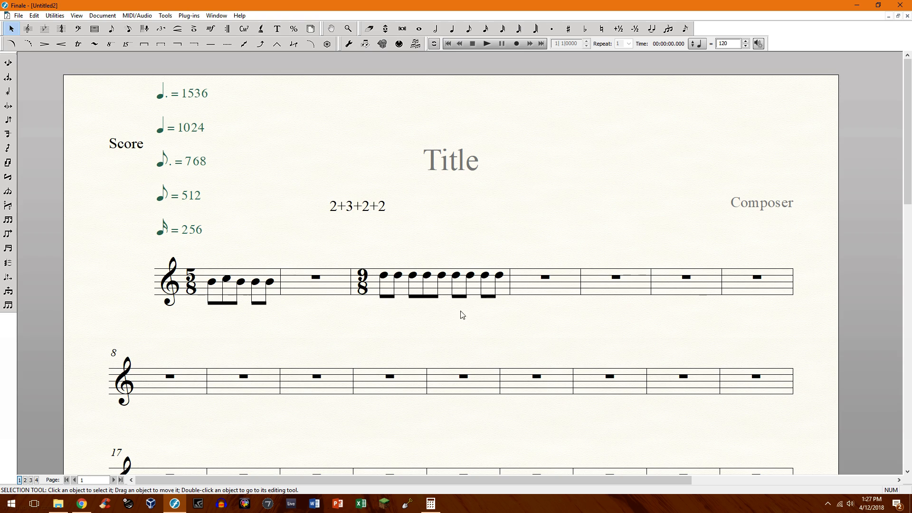
mouse_move(357, 269)
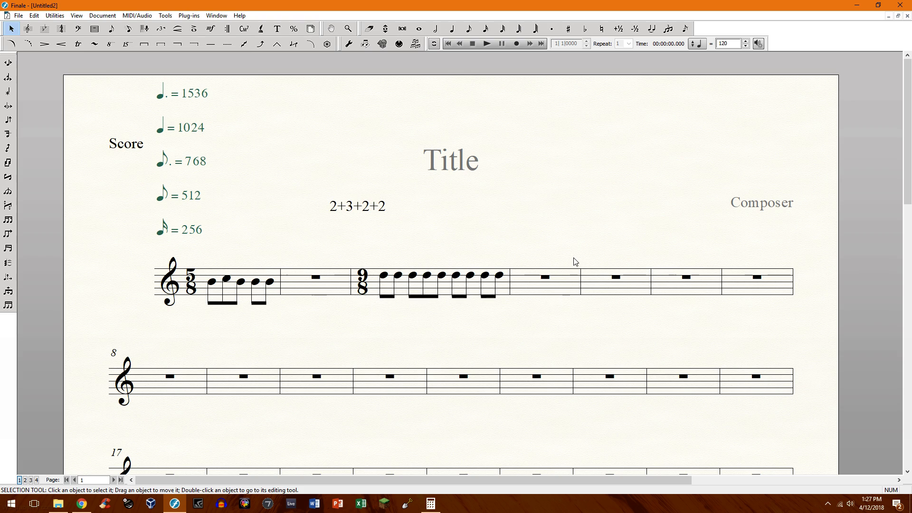
mouse_move(560, 255)
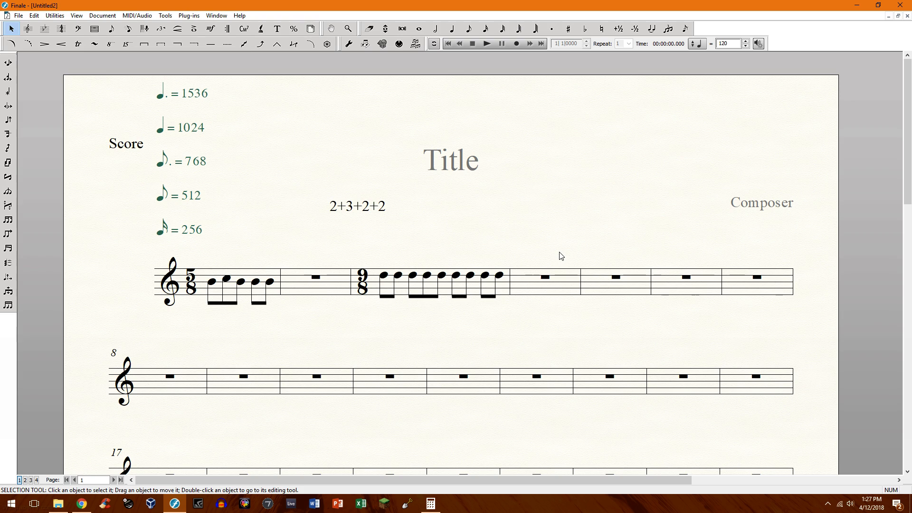
mouse_move(534, 138)
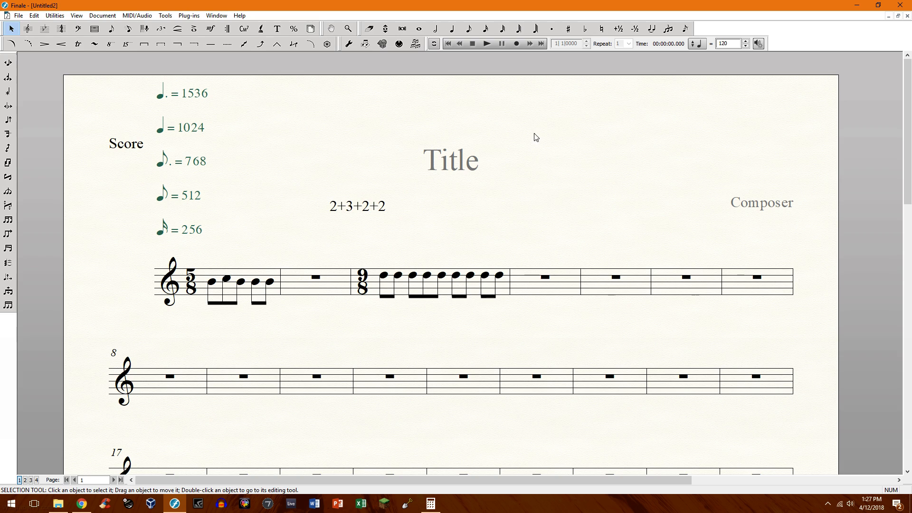
mouse_move(503, 116)
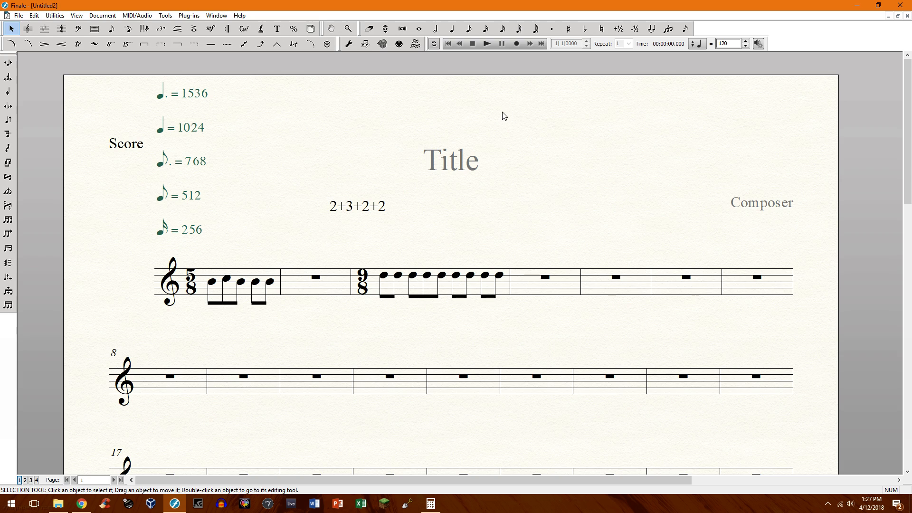